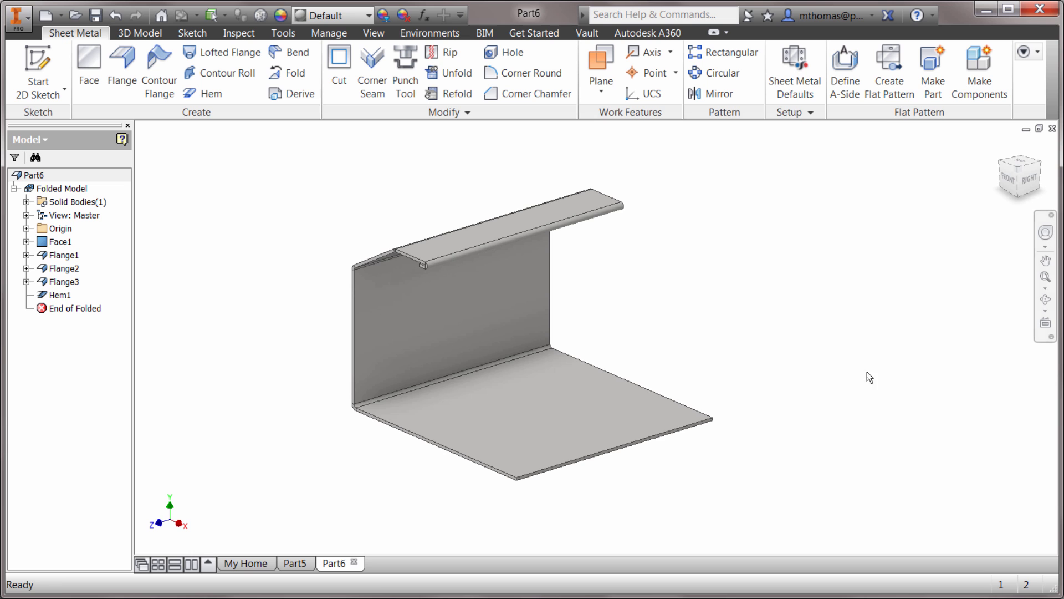
- Orbit the bracket and start Sketch6 on its vertical flange face
drag(871, 378, 613, 339)
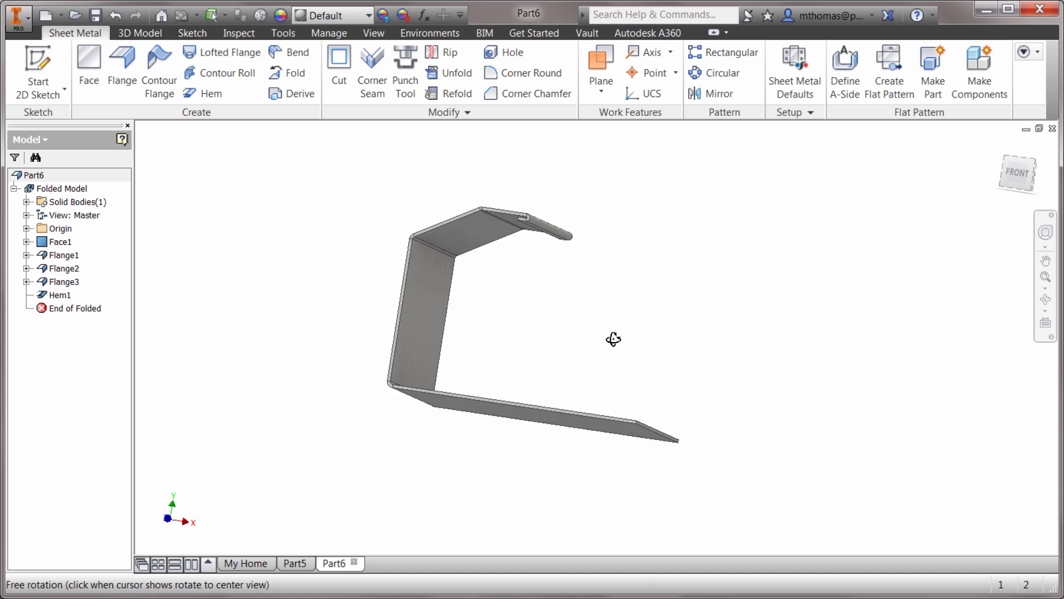
drag(613, 339, 624, 354)
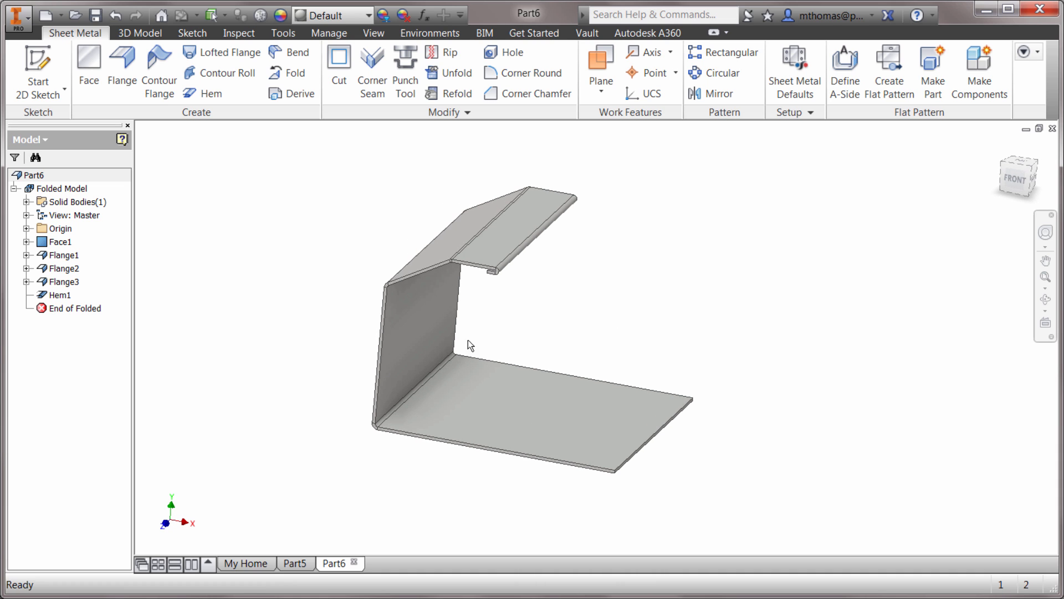
click(421, 336)
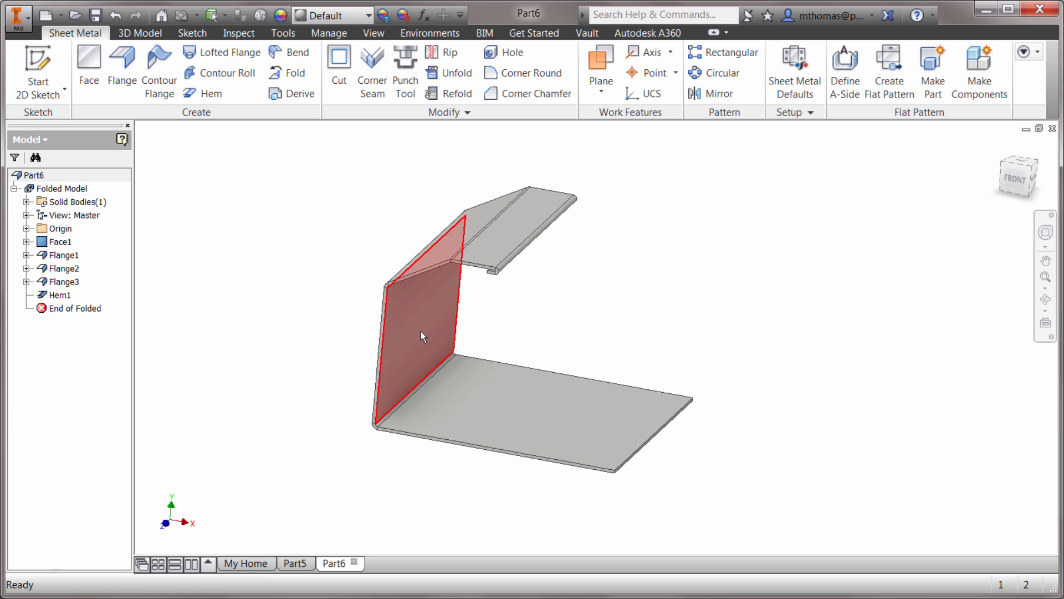
click(608, 277)
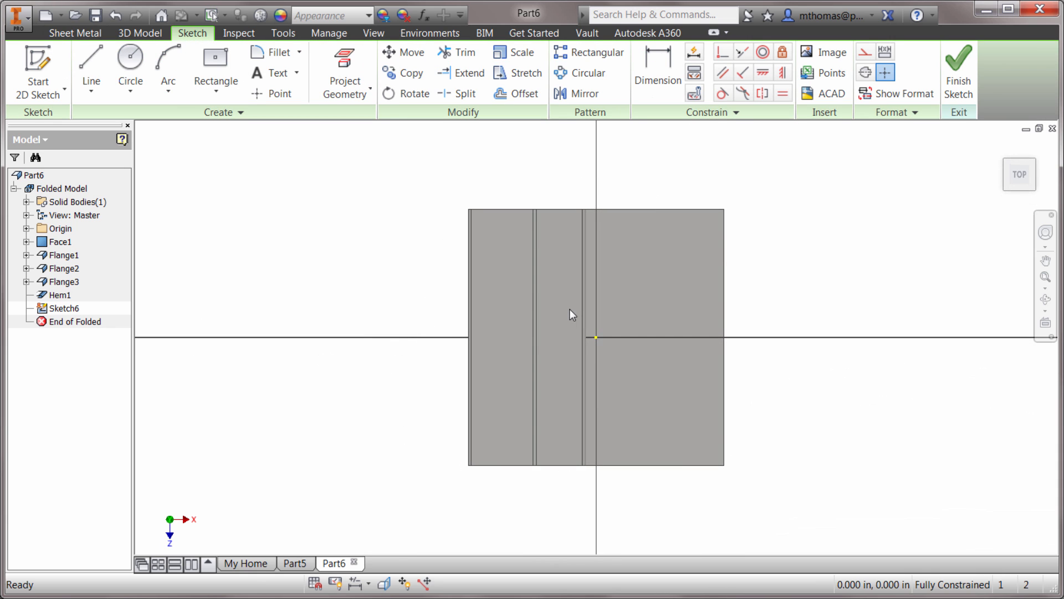
- Project the folded faces into Sketch6 as a flat pattern outline with Project Flat Pattern
drag(570, 314, 536, 308)
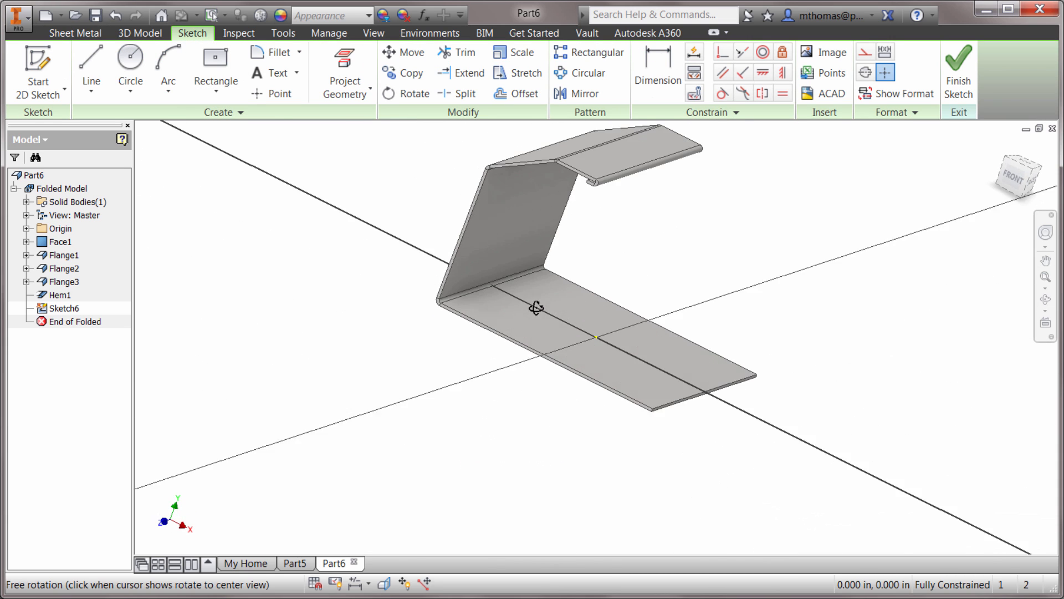
drag(536, 308, 584, 375)
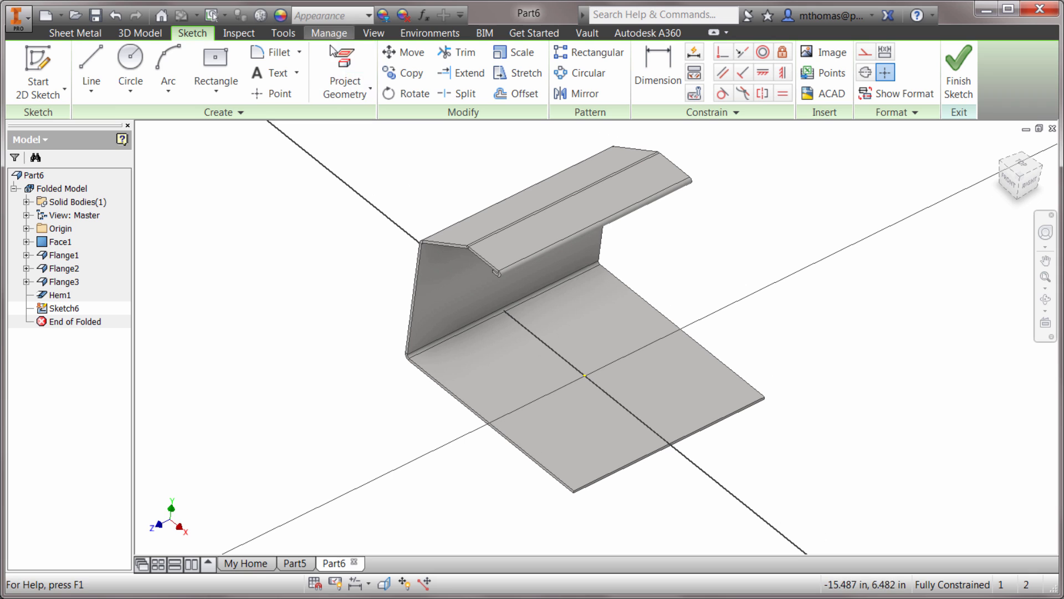
click(345, 87)
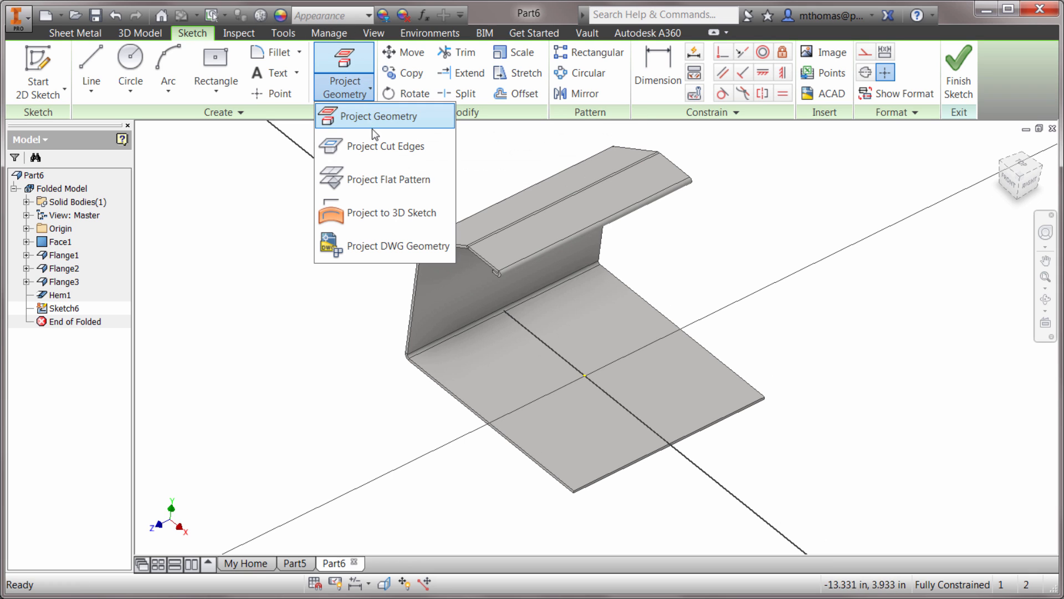
mouse_move(384, 179)
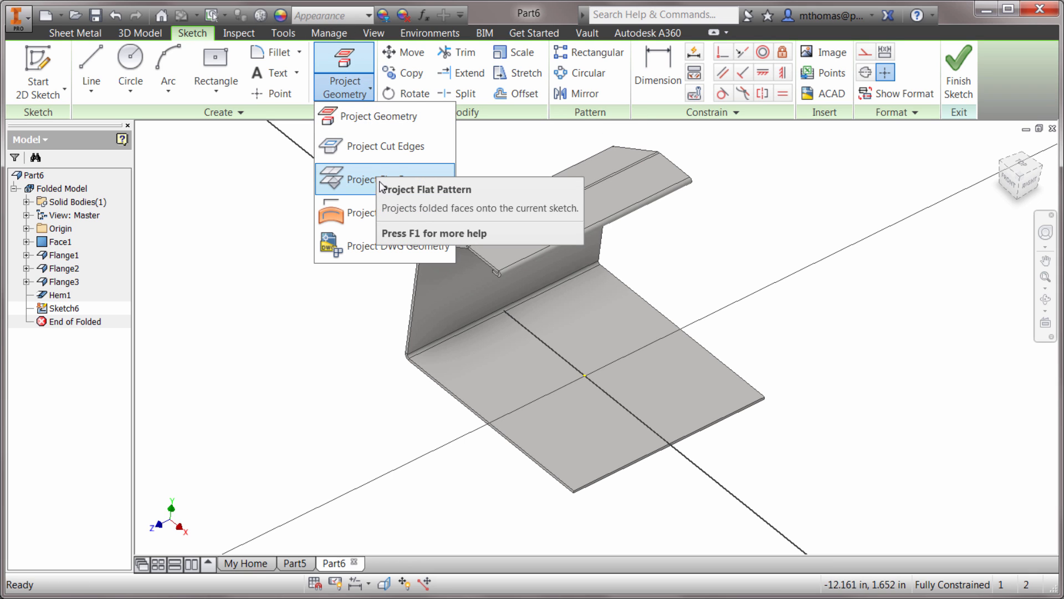
click(384, 179)
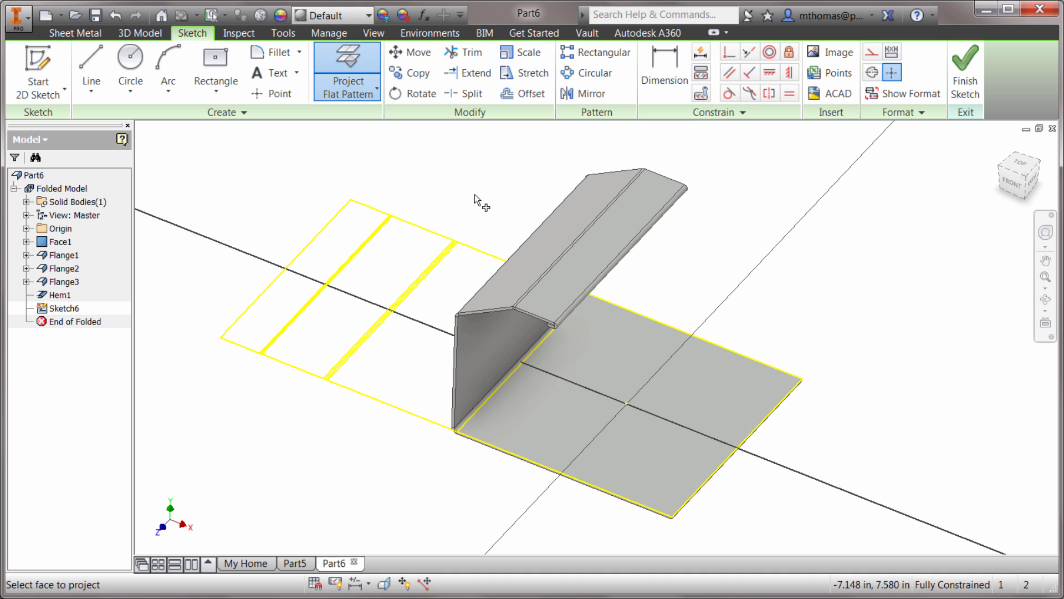
- Draw a long rectangle and a circle, dimension them 1.000, 1.500 and 14.000, and finish
click(238, 80)
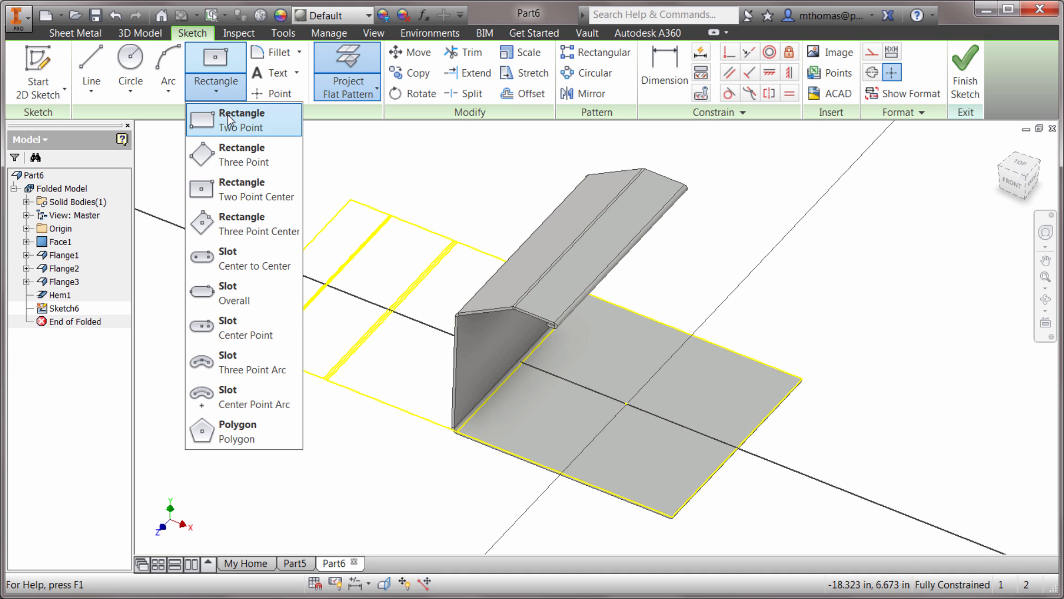
click(241, 119)
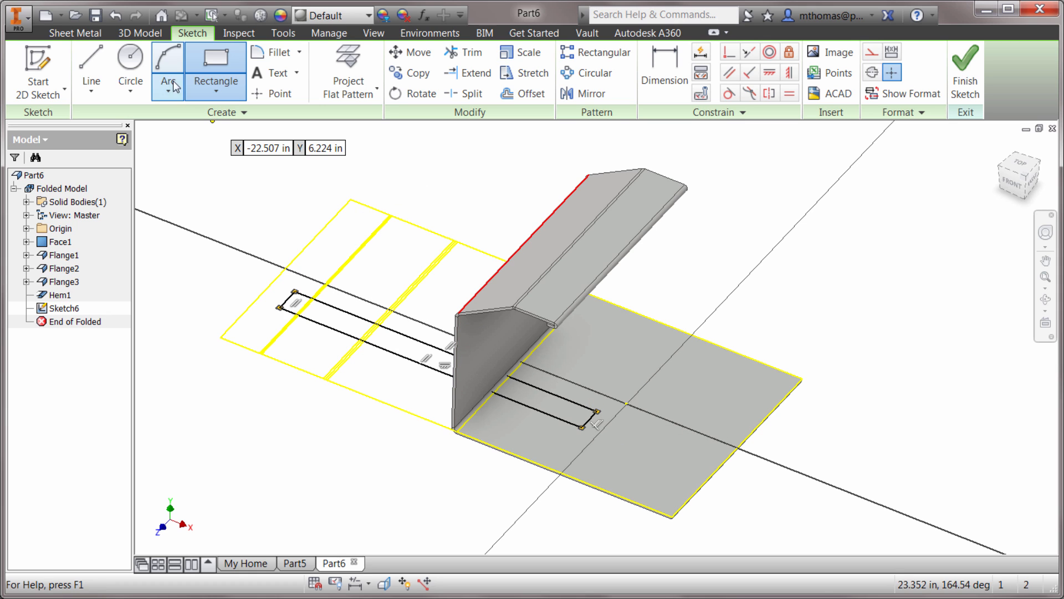
click(130, 61)
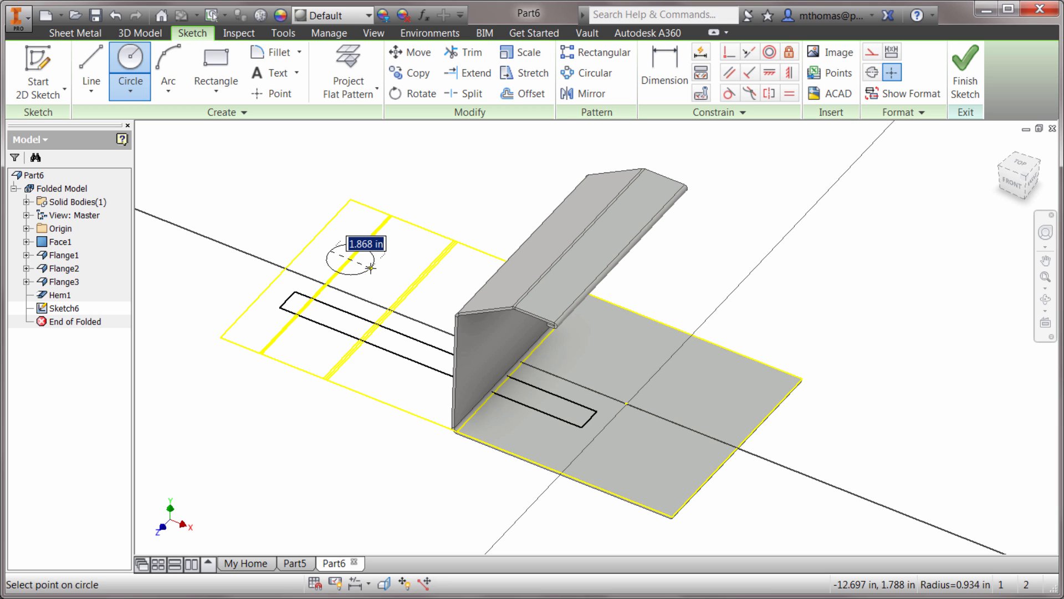
click(371, 267)
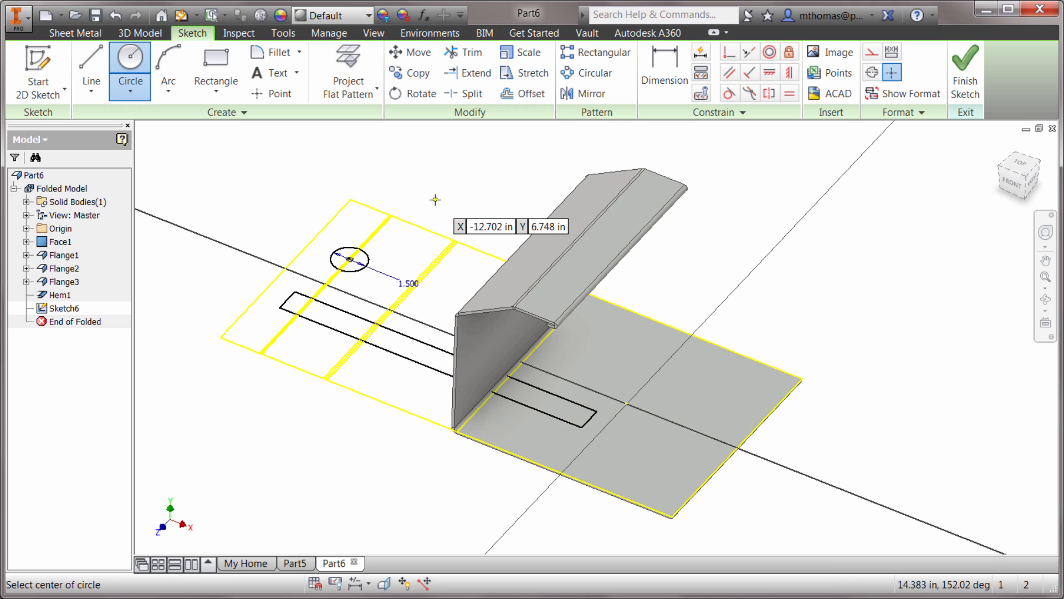
click(663, 72)
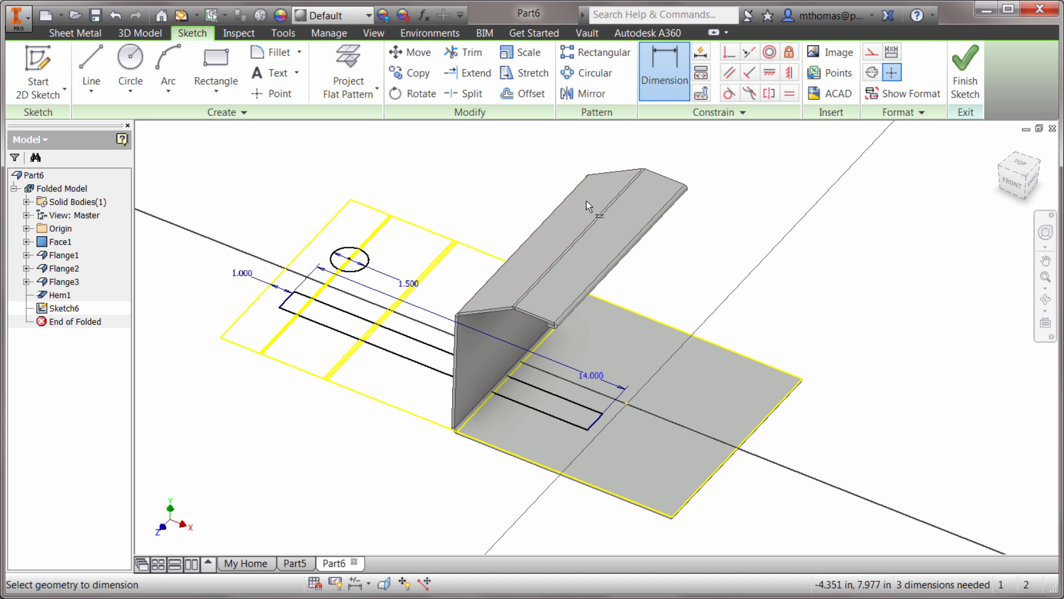
click(73, 32)
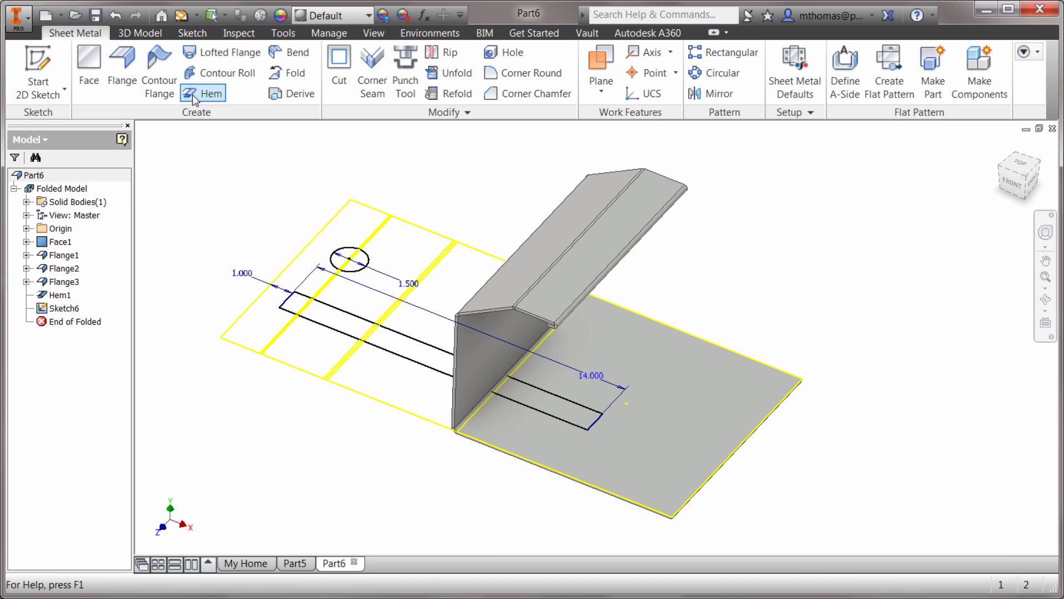
- Cut the rectangle and circle profiles through the bracket with Cut Across Bend enabled
click(338, 64)
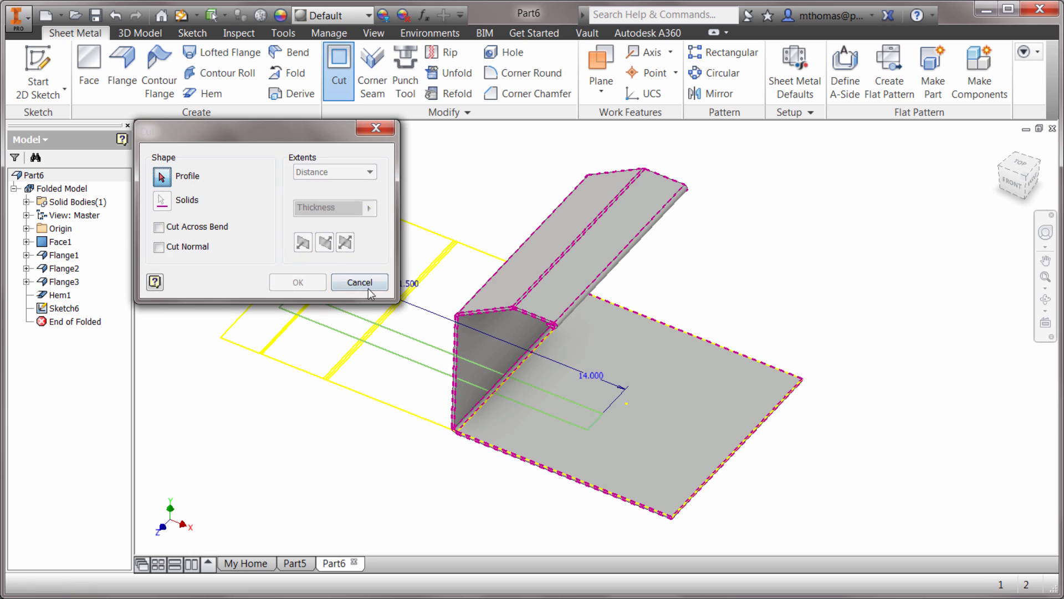
click(438, 300)
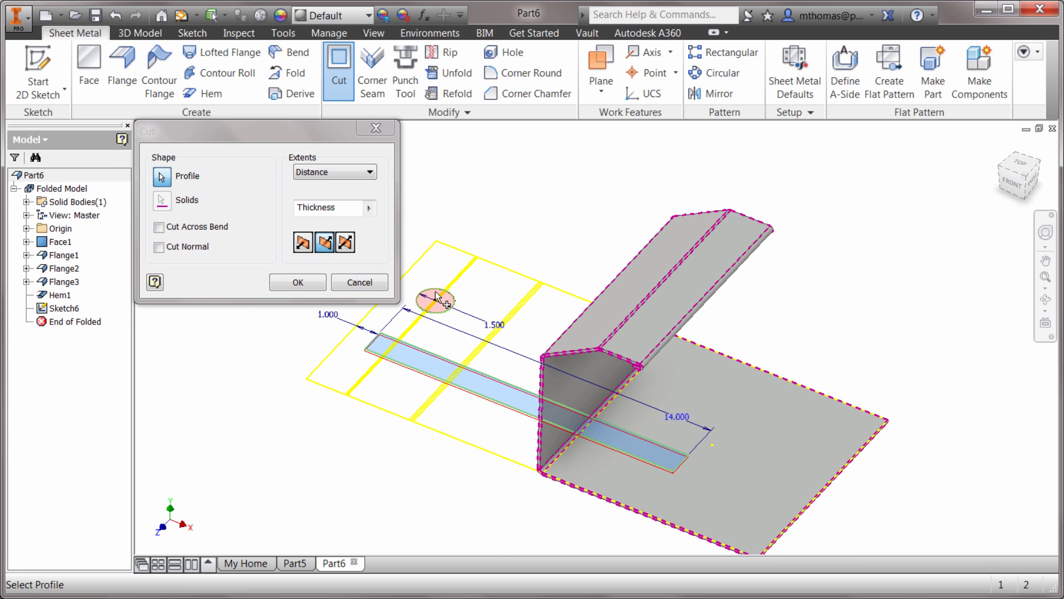
click(160, 226)
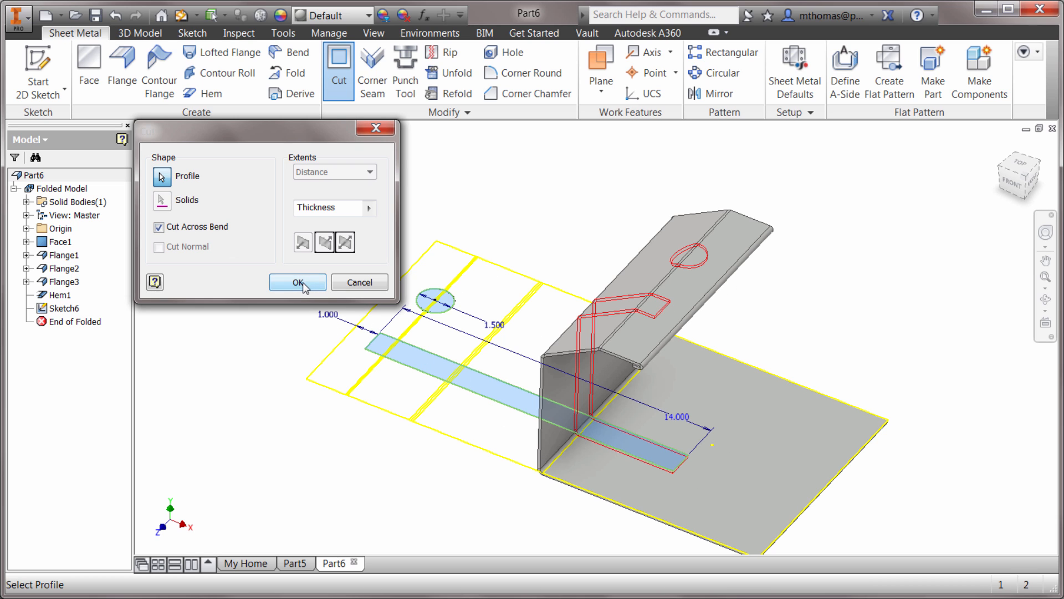
click(297, 282)
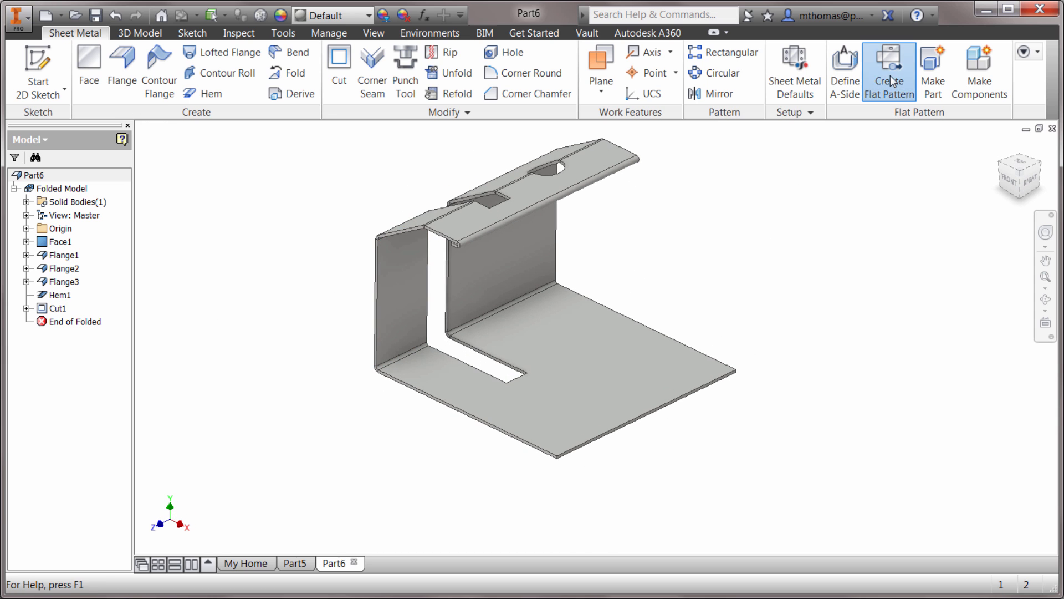
- Create the flat pattern, measure the cutout at 1.13 in, and close Measure
click(889, 67)
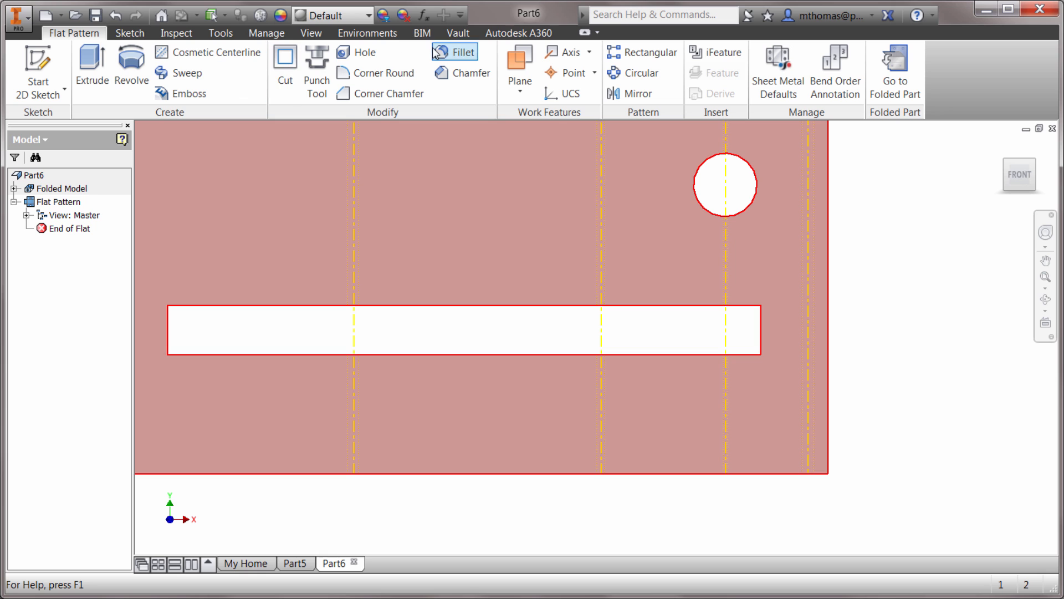
click(175, 33)
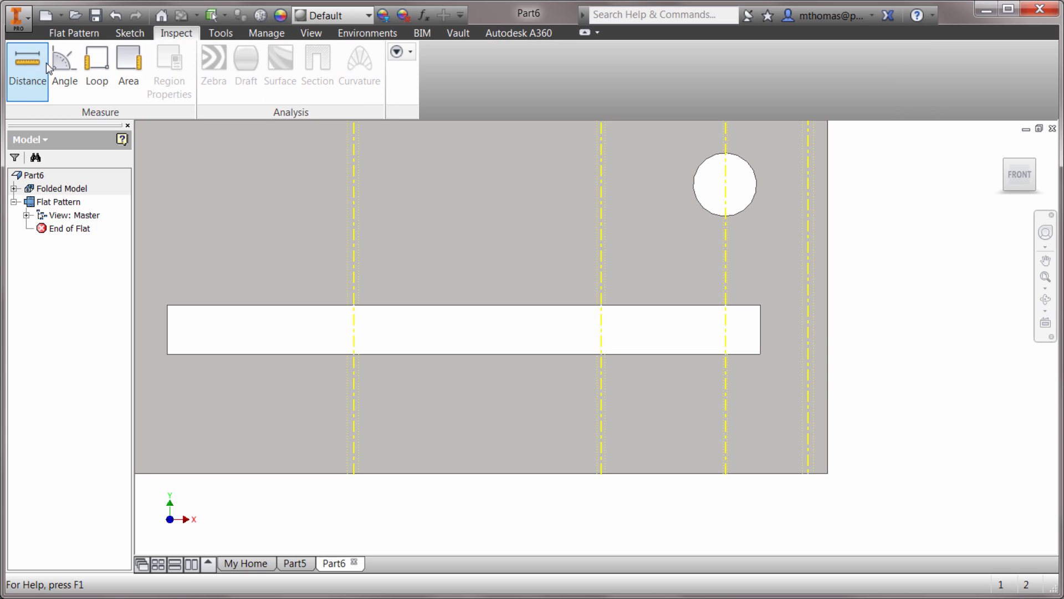
click(27, 68)
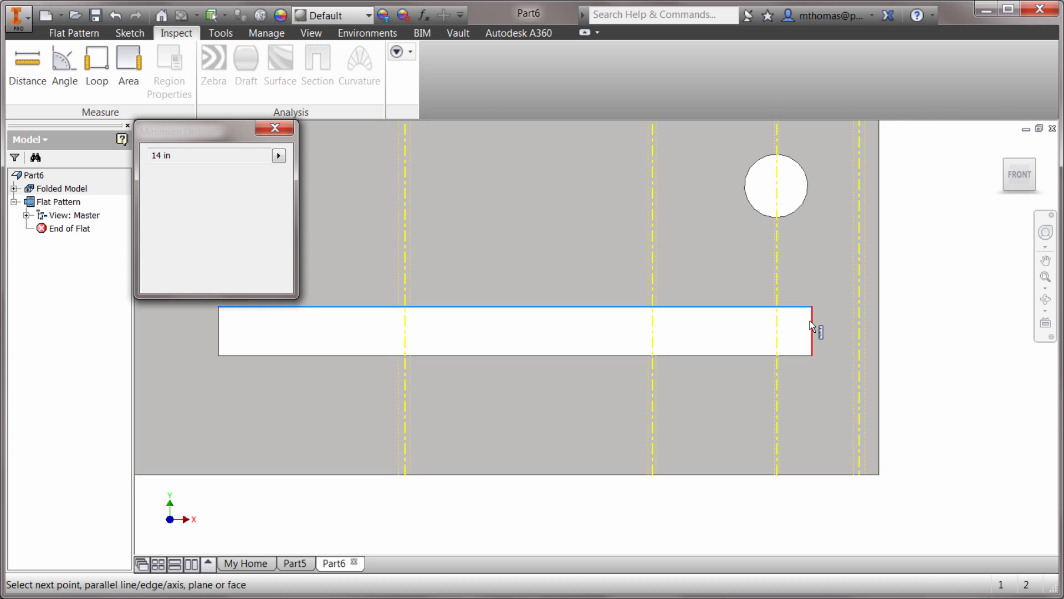
click(862, 332)
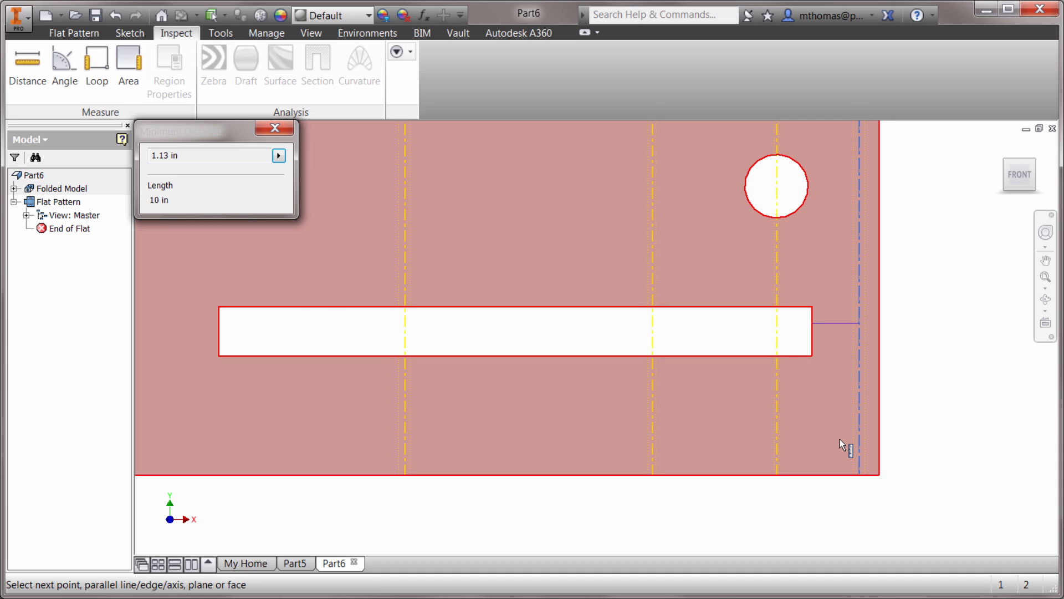
mouse_move(274, 128)
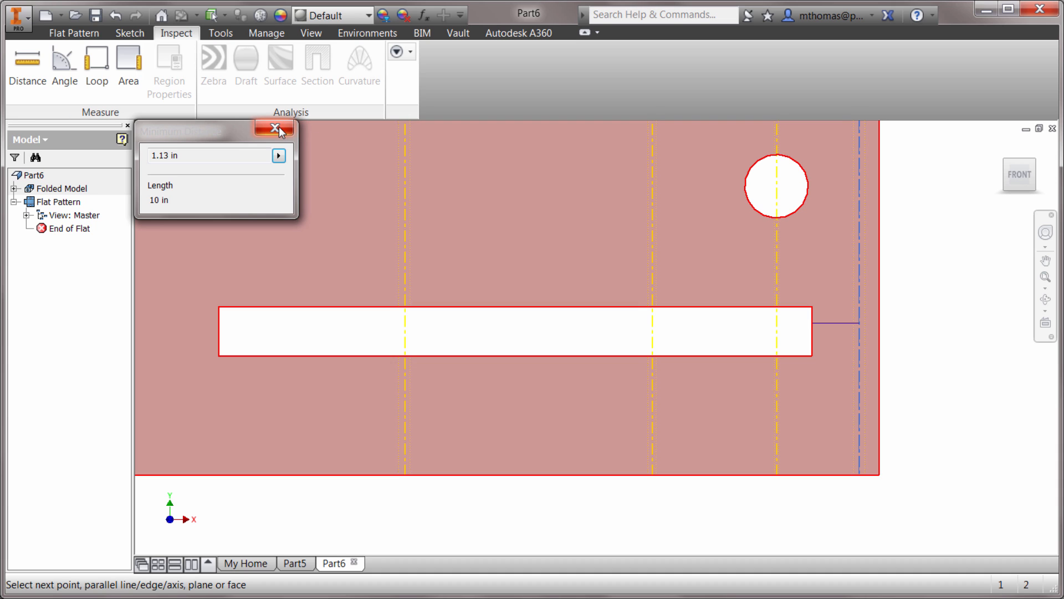
click(274, 128)
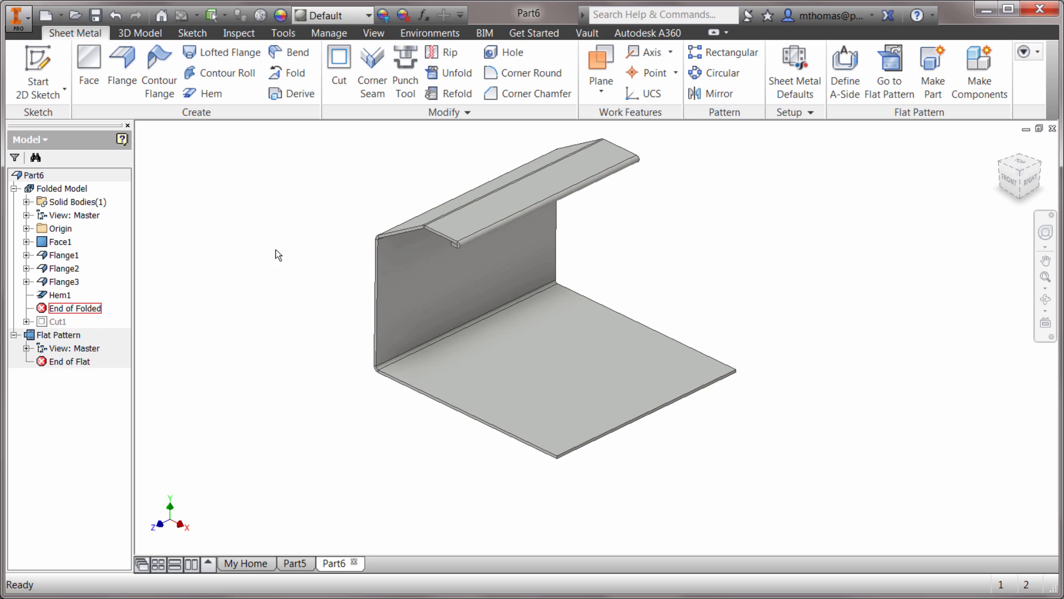
click(75, 308)
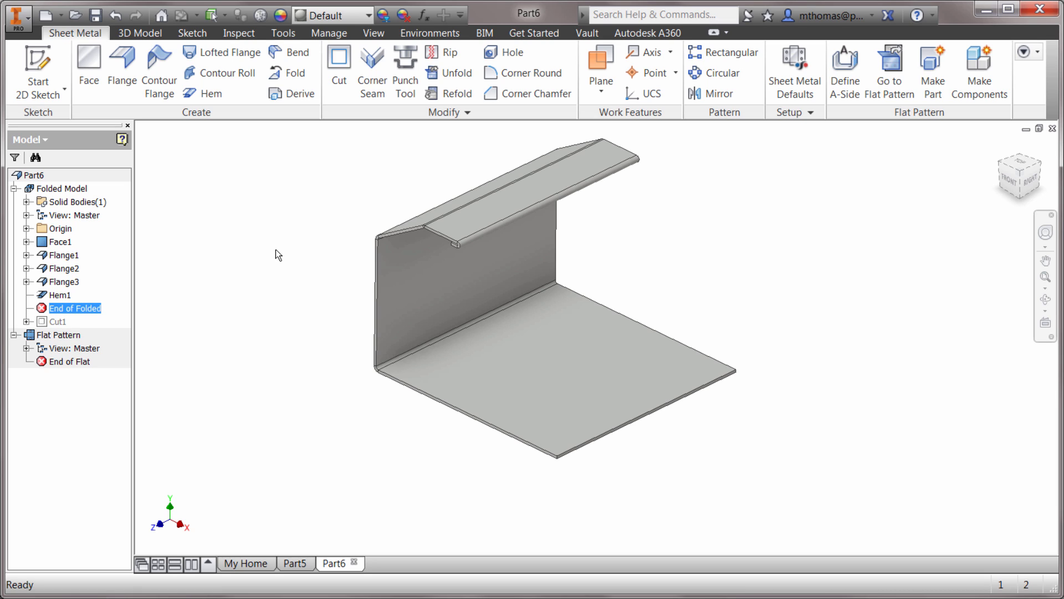
mouse_move(302, 229)
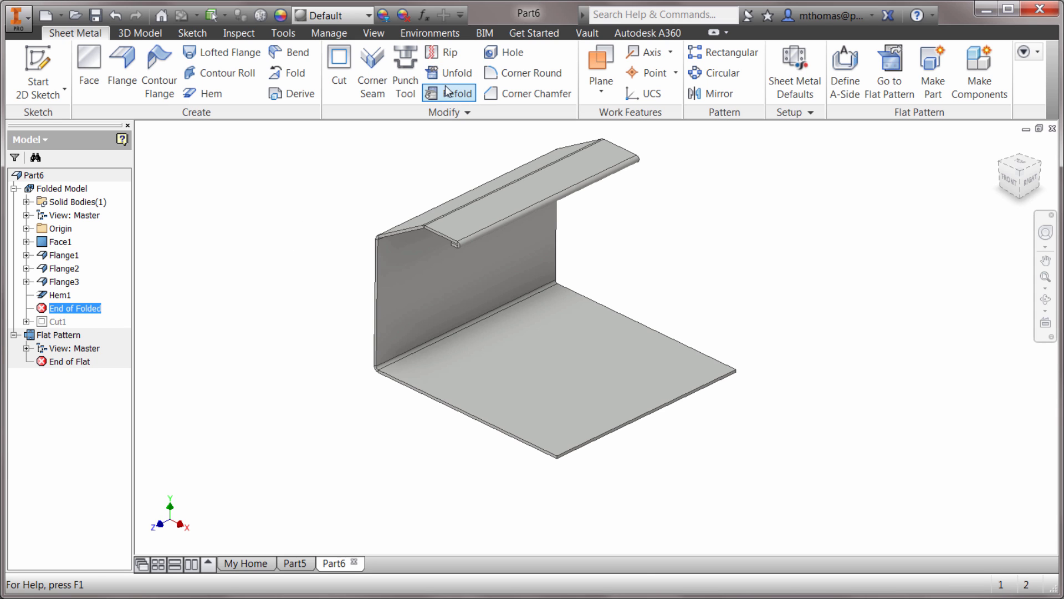
- Unfold the upper bend with the vertical wall as the stationary reference
click(448, 72)
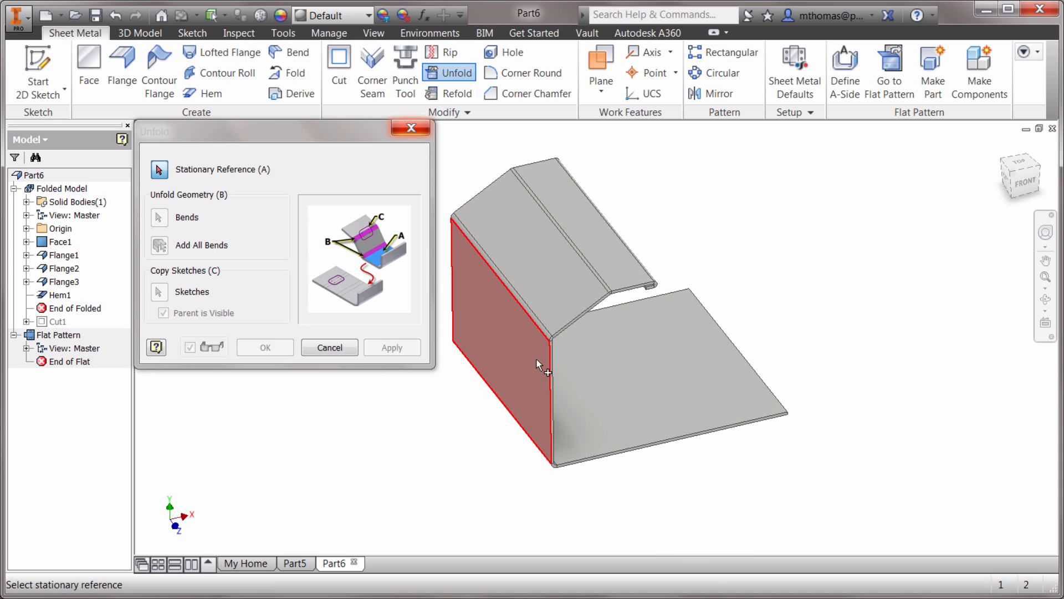
click(509, 366)
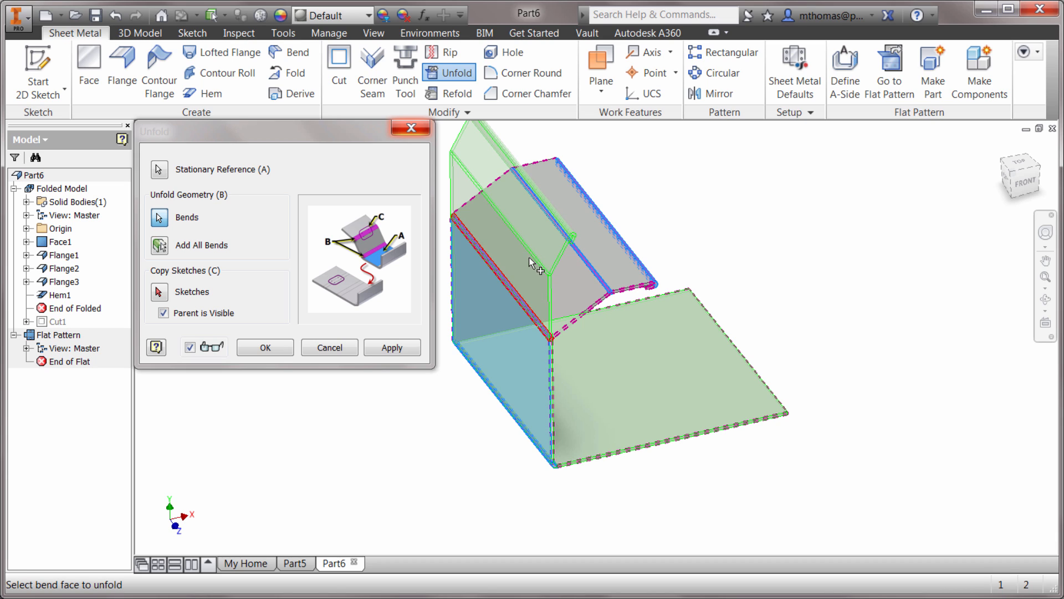
mouse_move(532, 267)
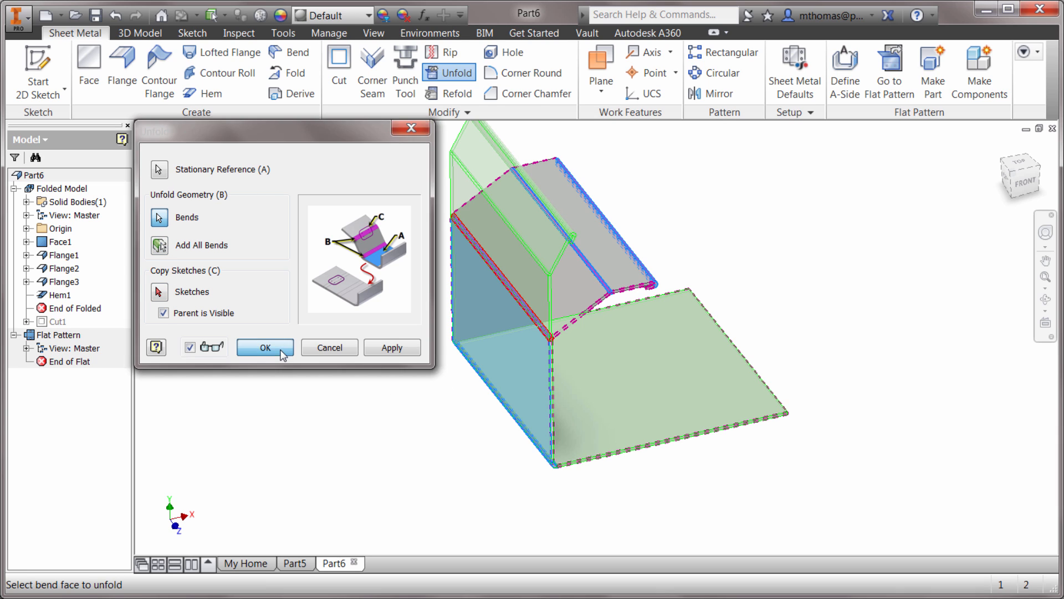
click(265, 347)
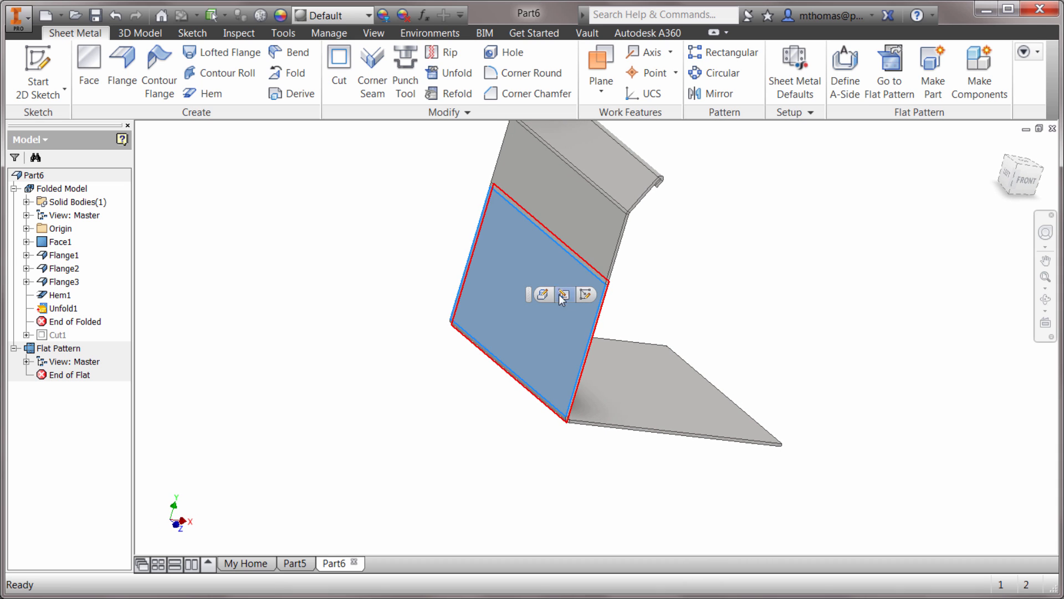
- Sketch a rectangle on the flattened wall face in Sketch7
click(541, 294)
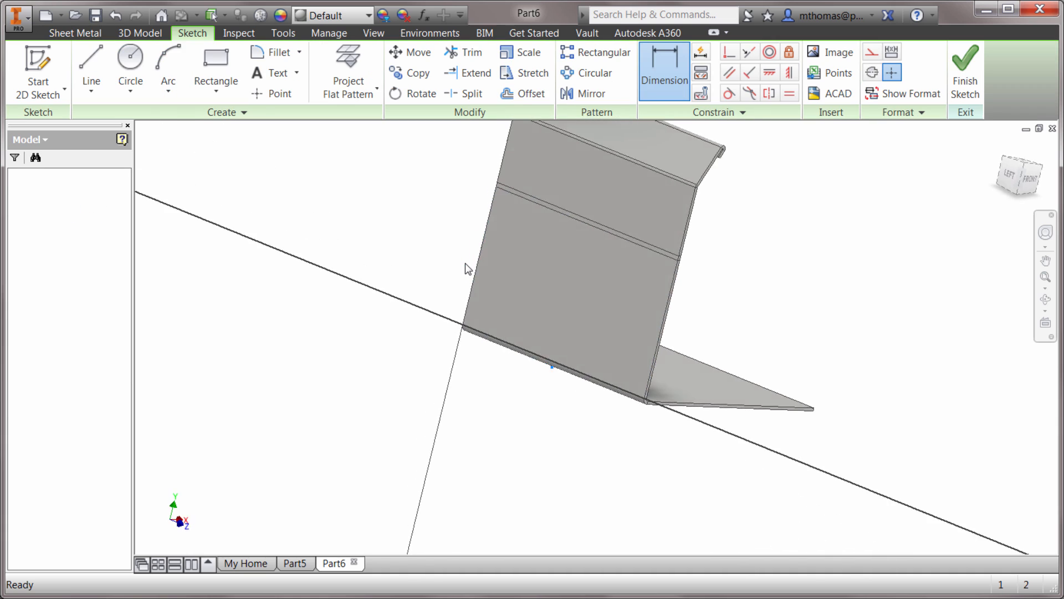
click(215, 61)
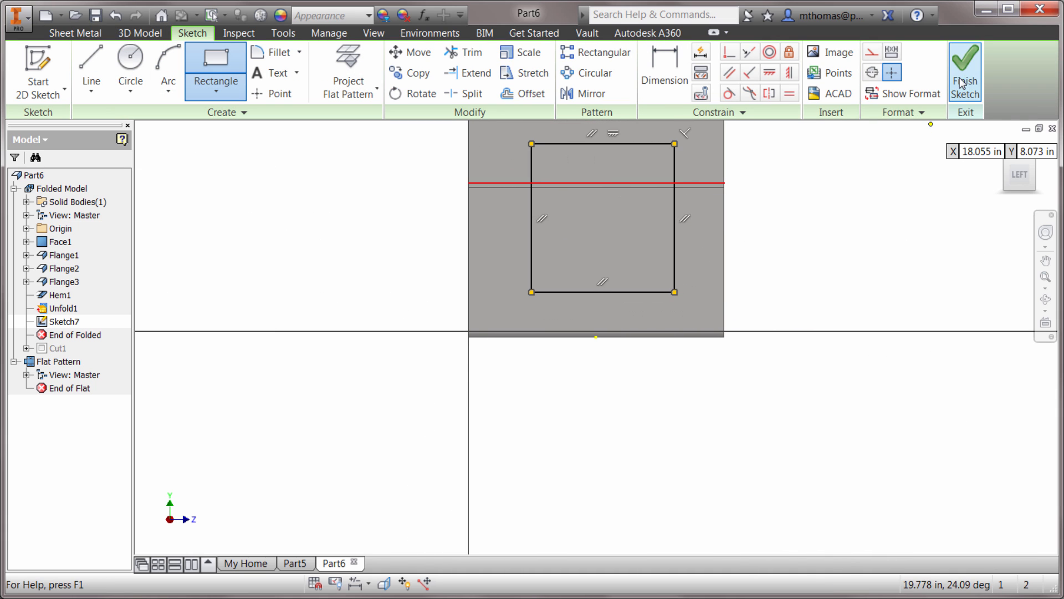
click(965, 70)
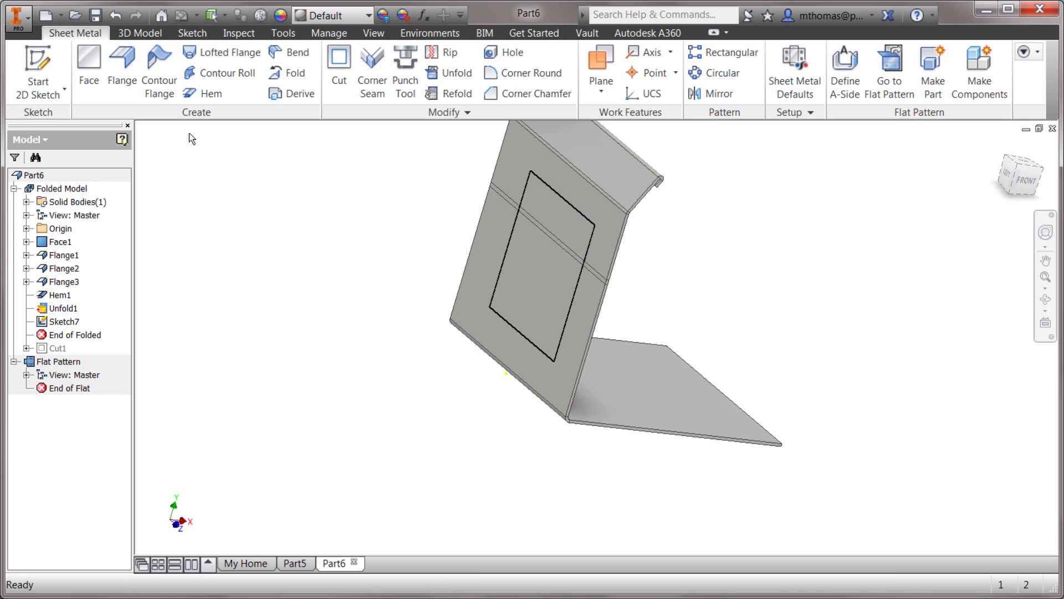
- Cut the rectangle straight through the sheet with Cut Normal checked
click(338, 61)
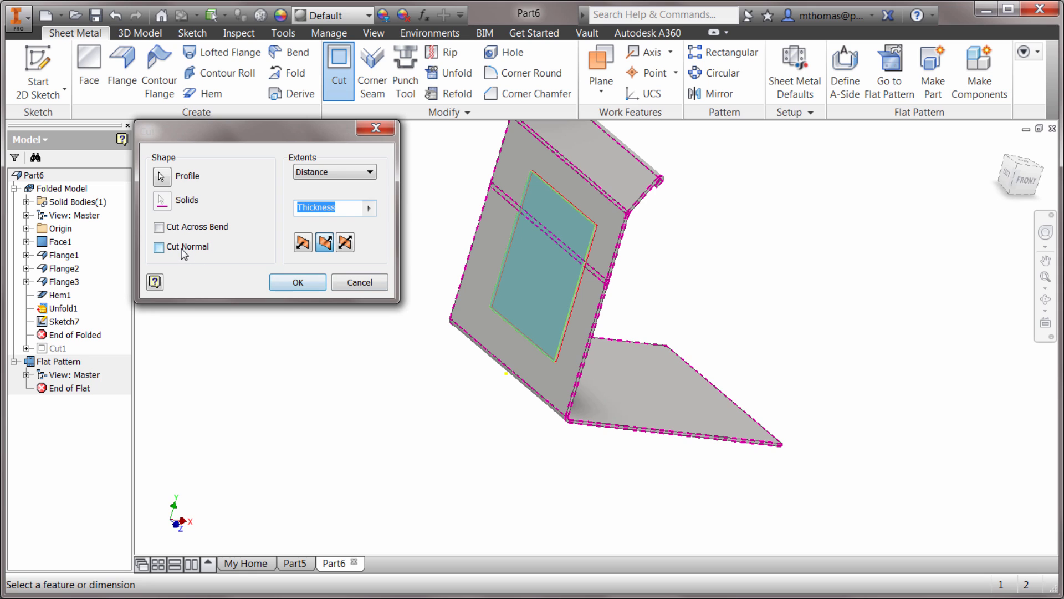
click(161, 246)
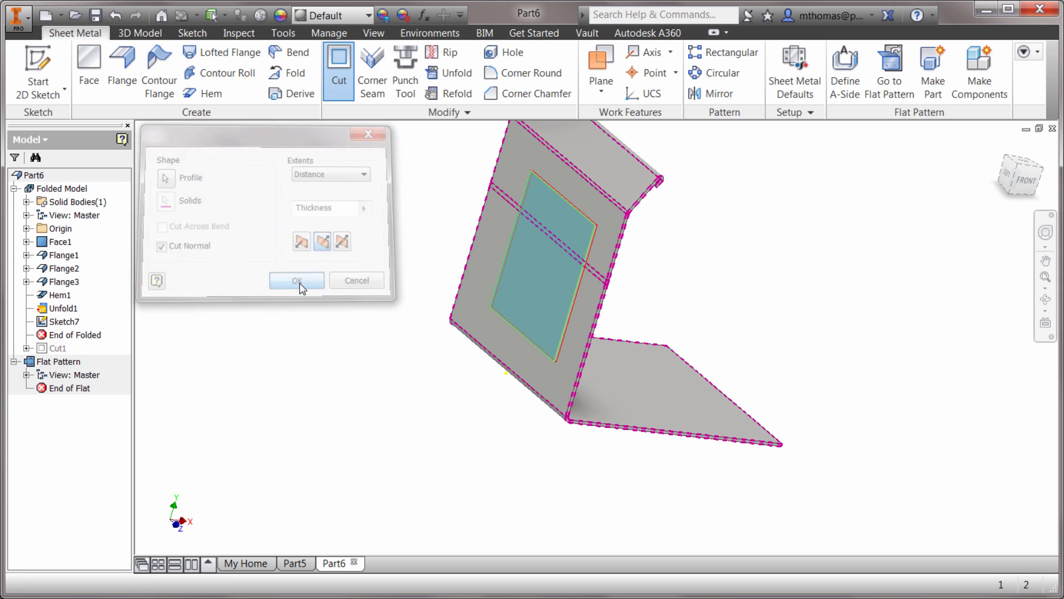
click(296, 281)
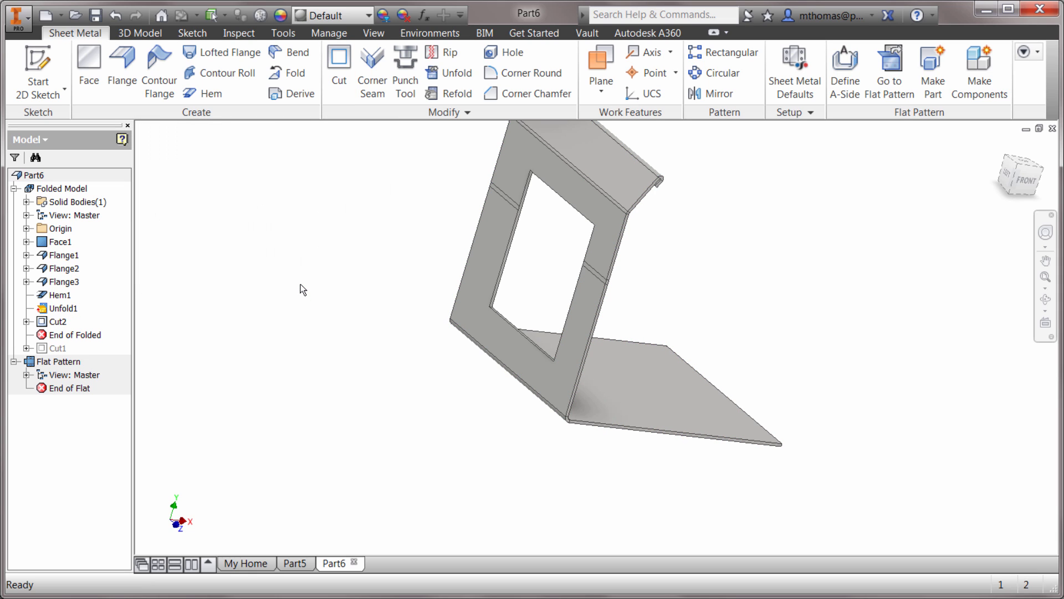
mouse_move(390, 190)
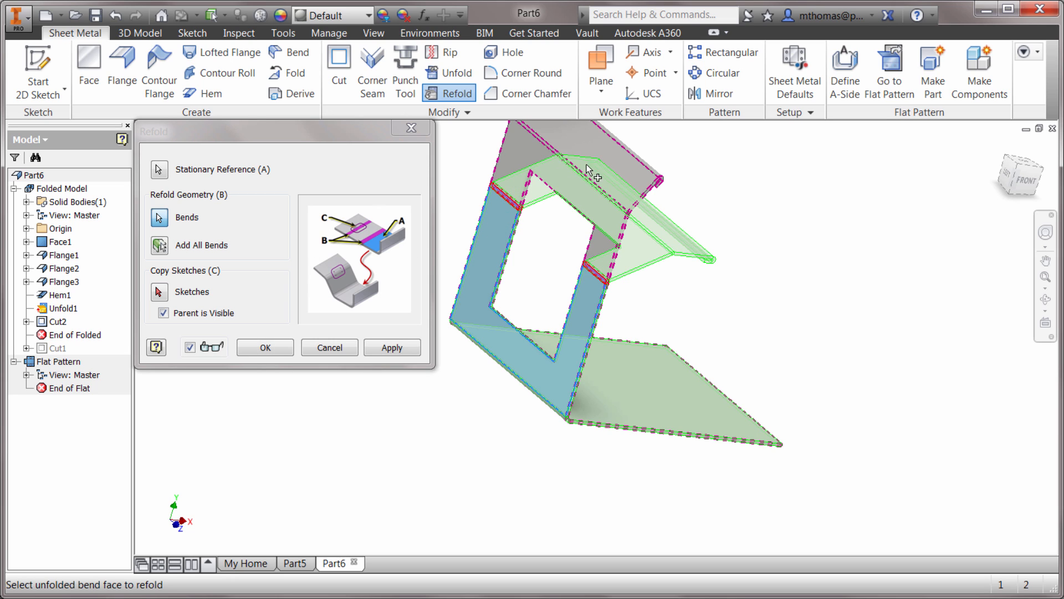
mouse_move(173, 284)
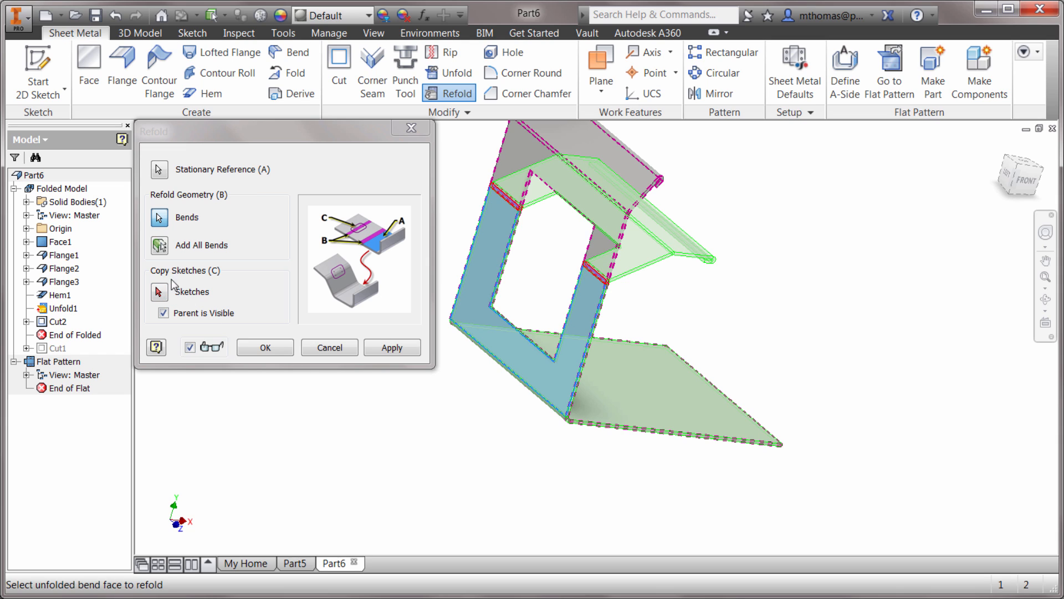
mouse_move(173, 306)
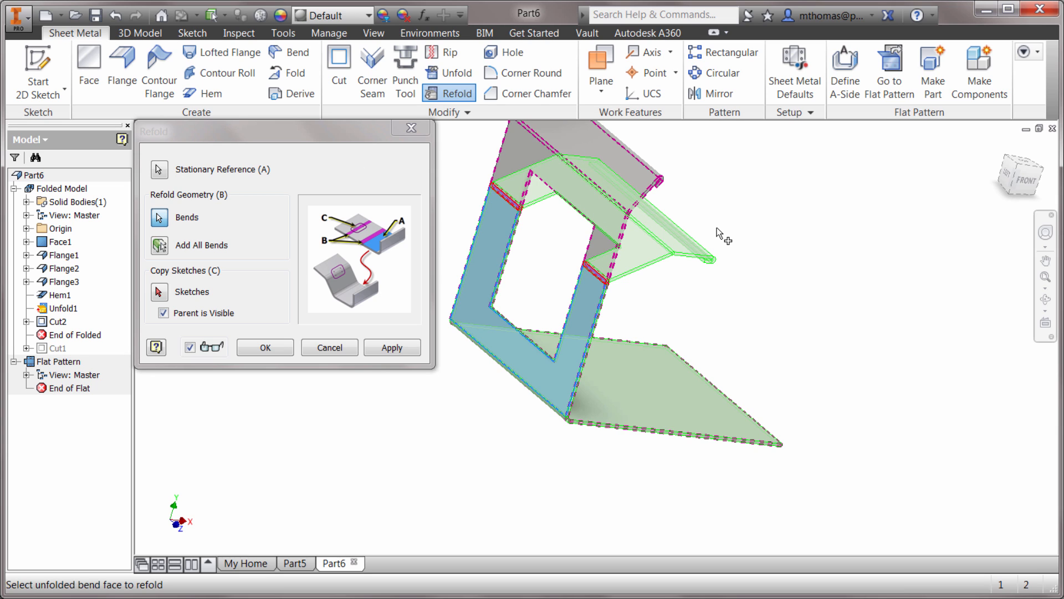
click(263, 347)
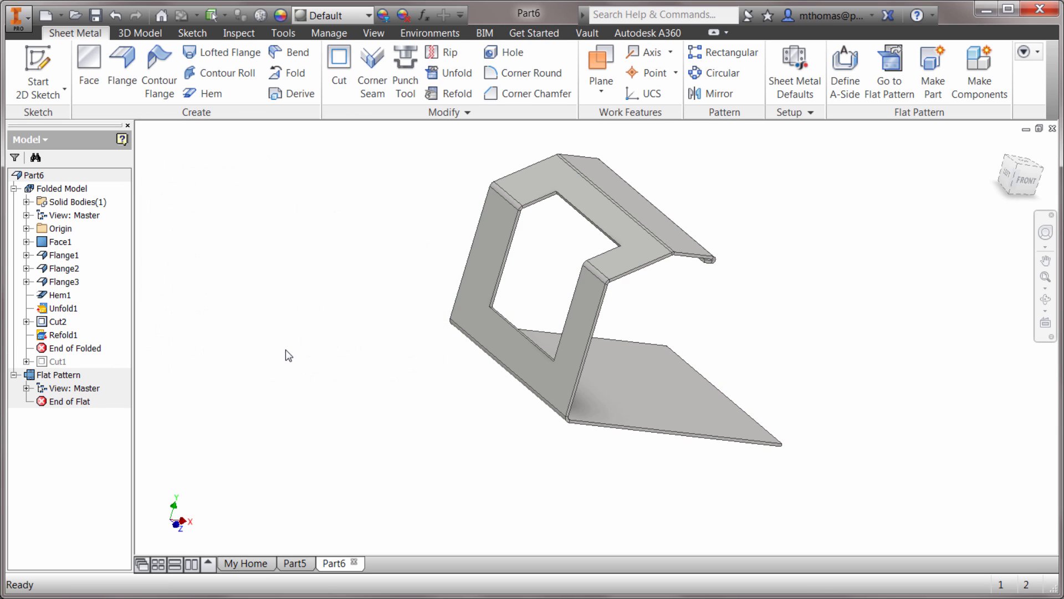
mouse_move(175, 369)
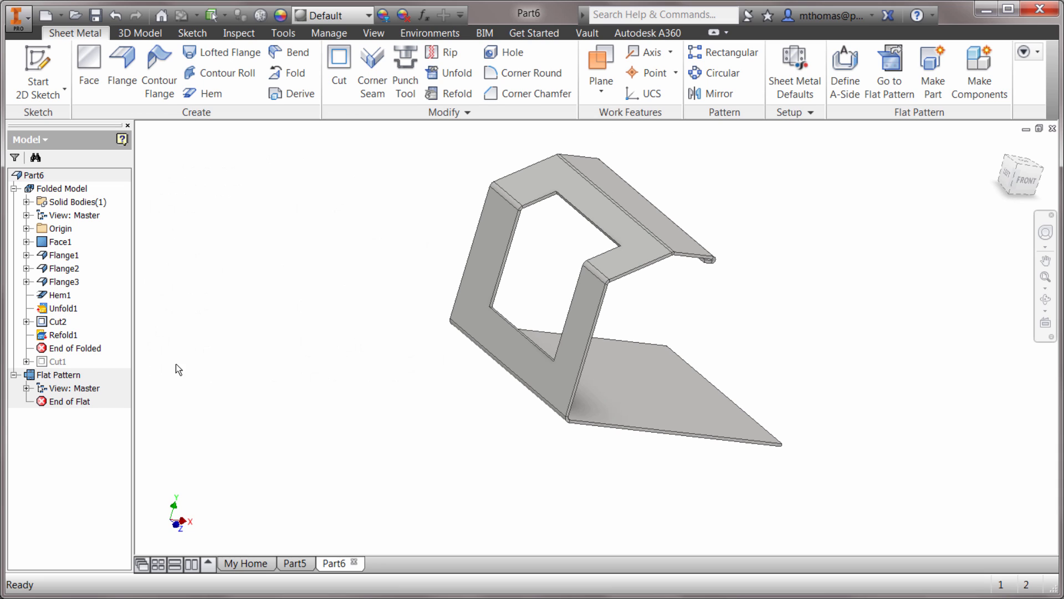
click(61, 308)
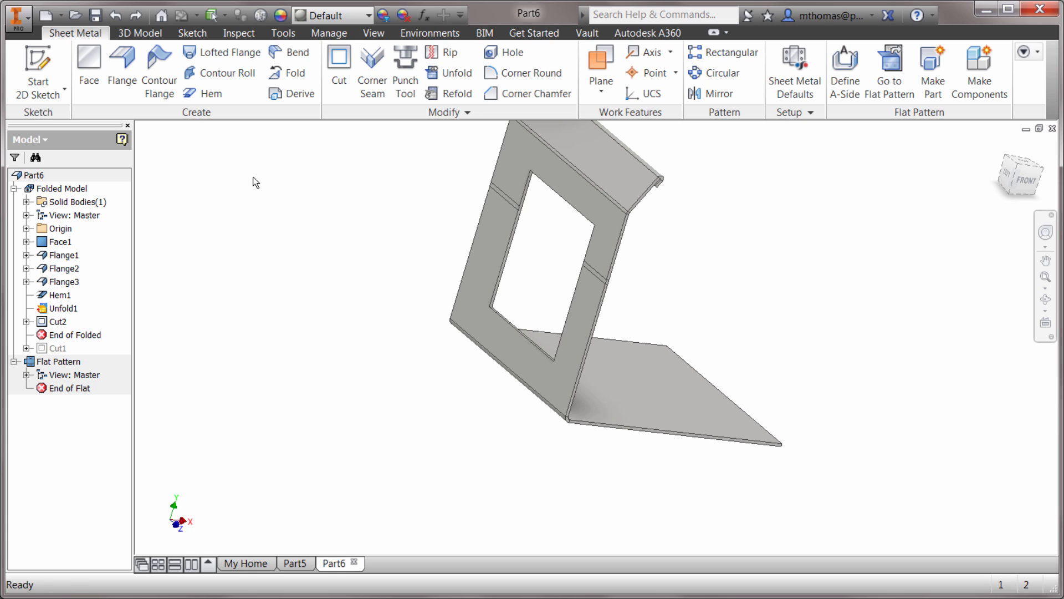
- Round the window corners, then refold Unfold1 to fold the top flange back
click(524, 72)
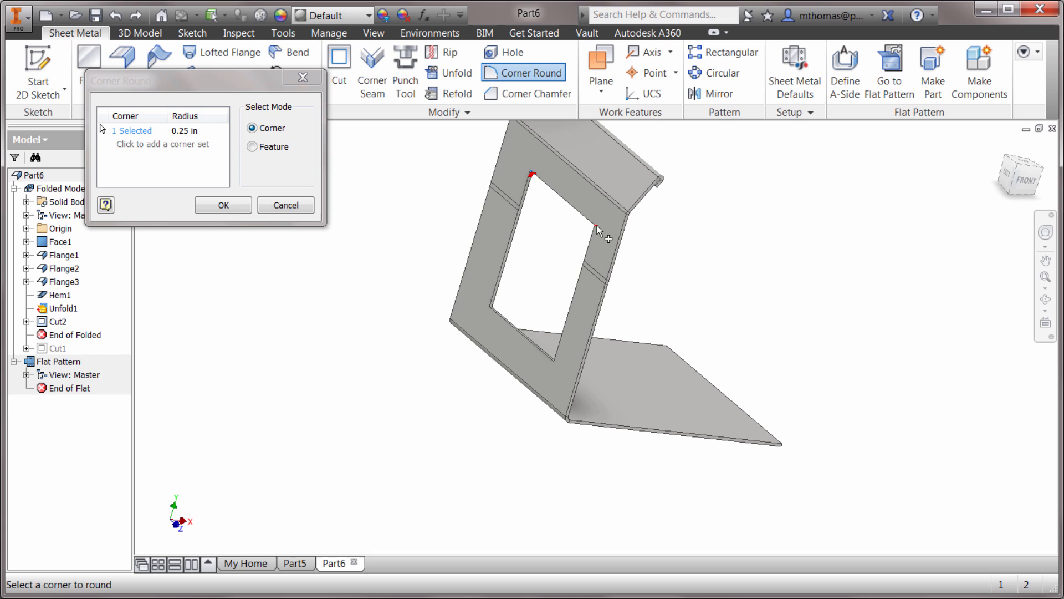
click(222, 205)
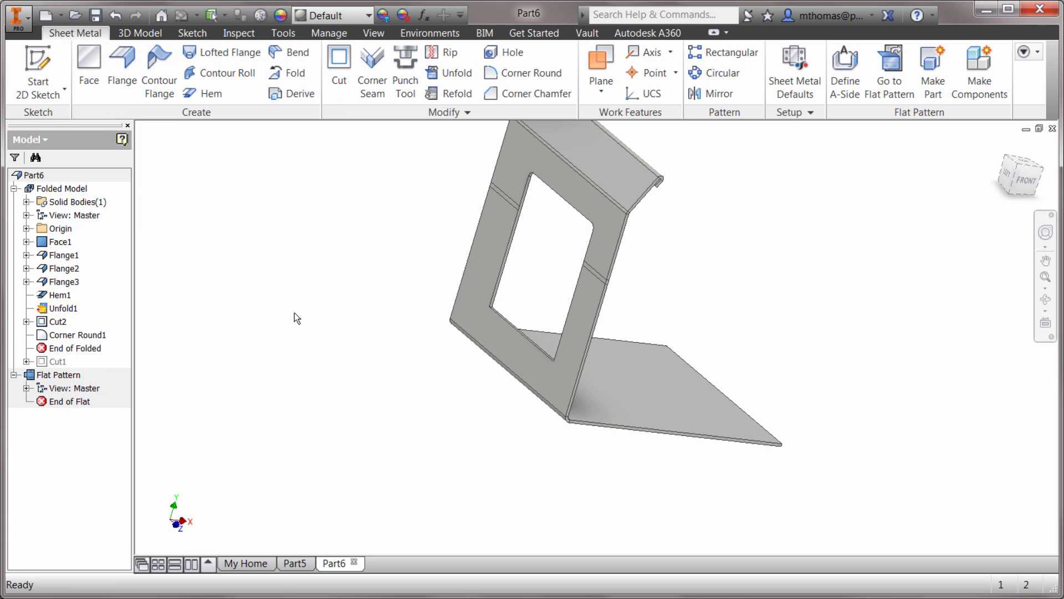
right_click(59, 308)
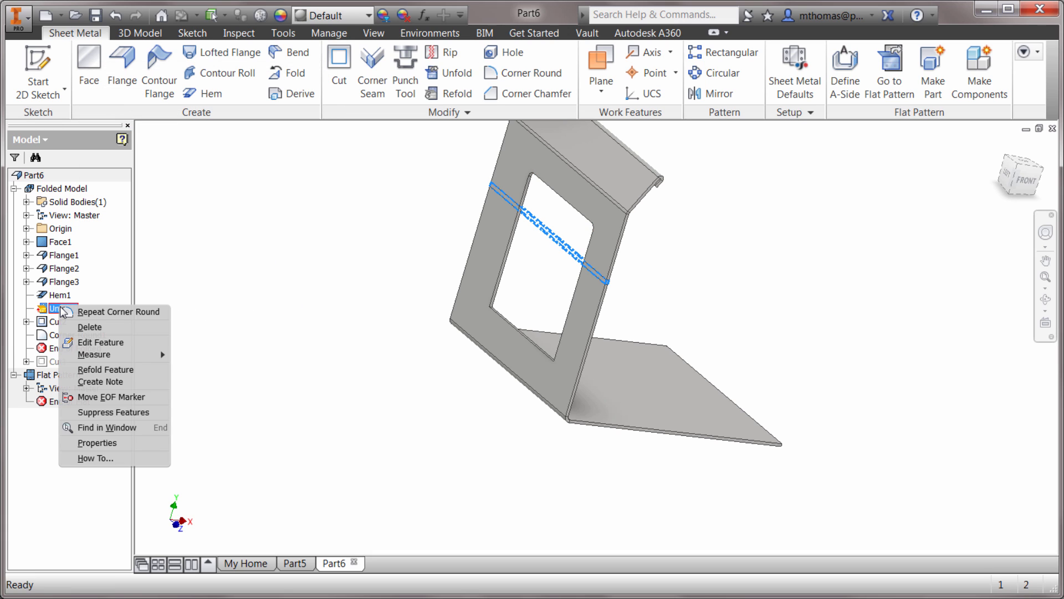
mouse_move(105, 369)
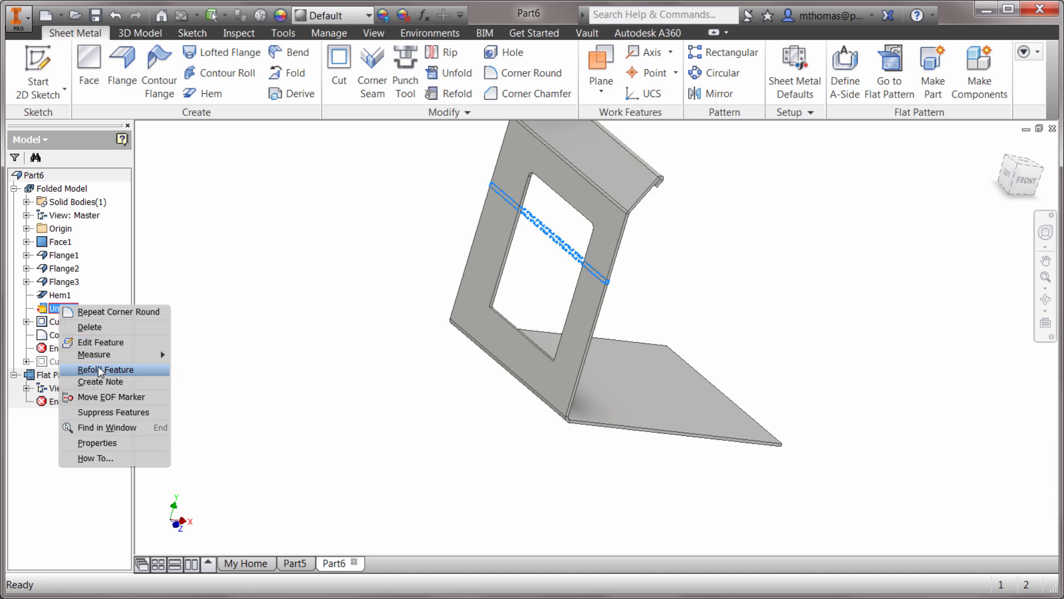
click(105, 369)
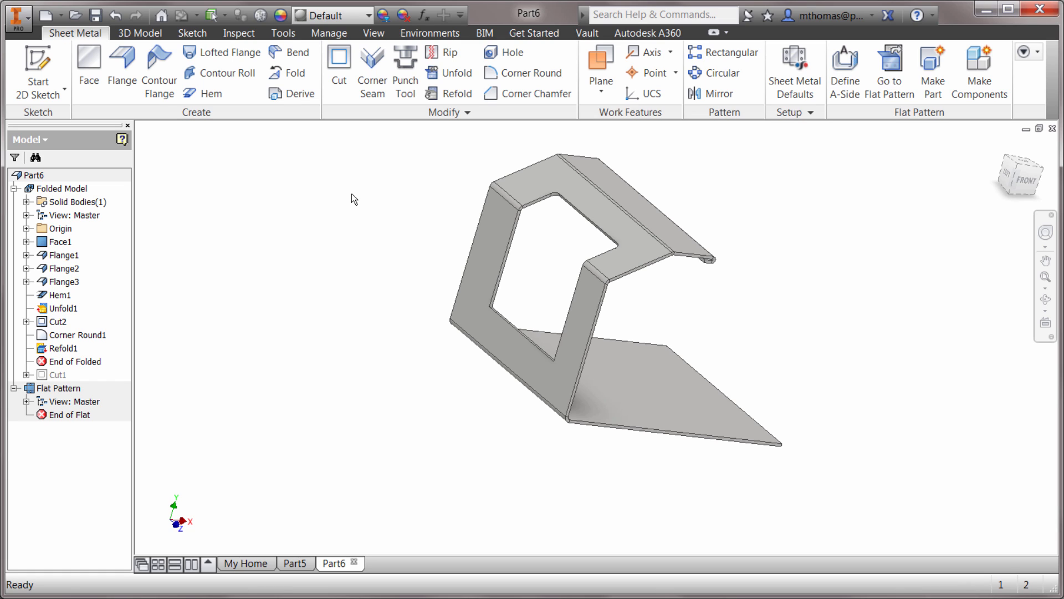
mouse_move(371, 179)
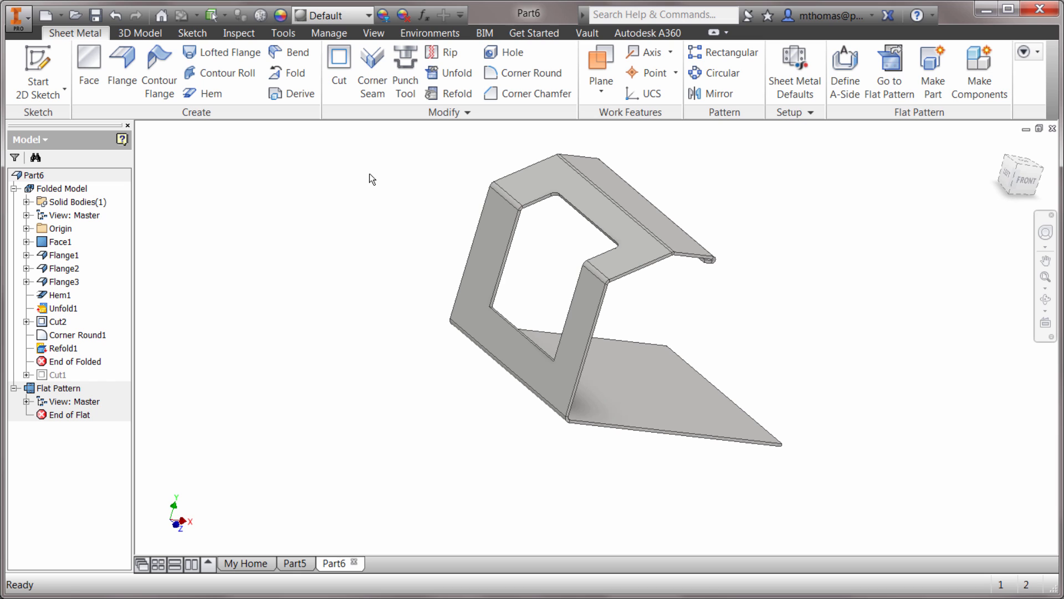
- Switch to Part5, unfold the channel's rolled bend, and orbit to view it
click(294, 563)
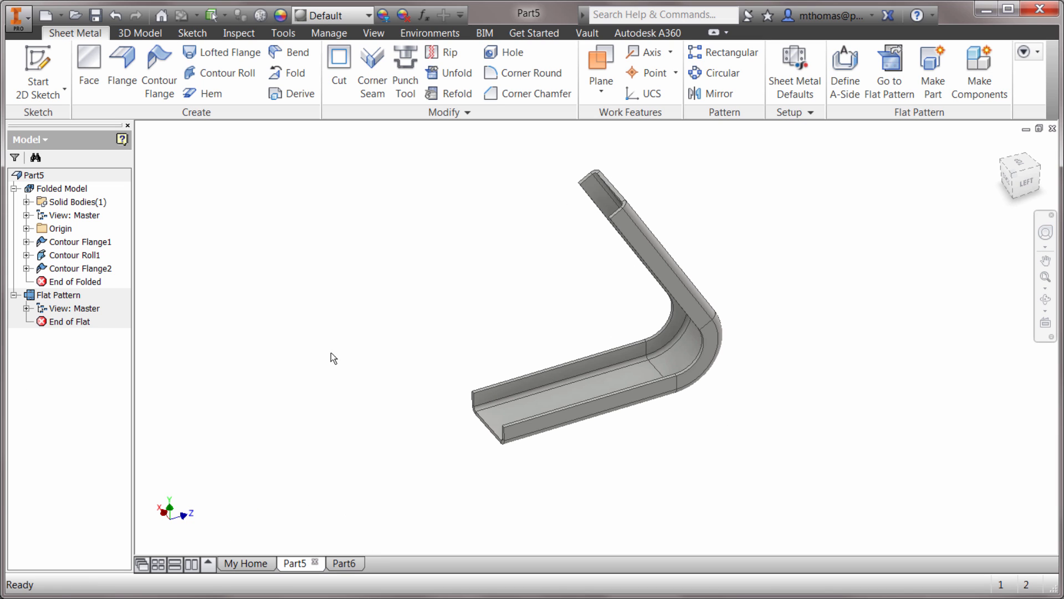
mouse_move(411, 212)
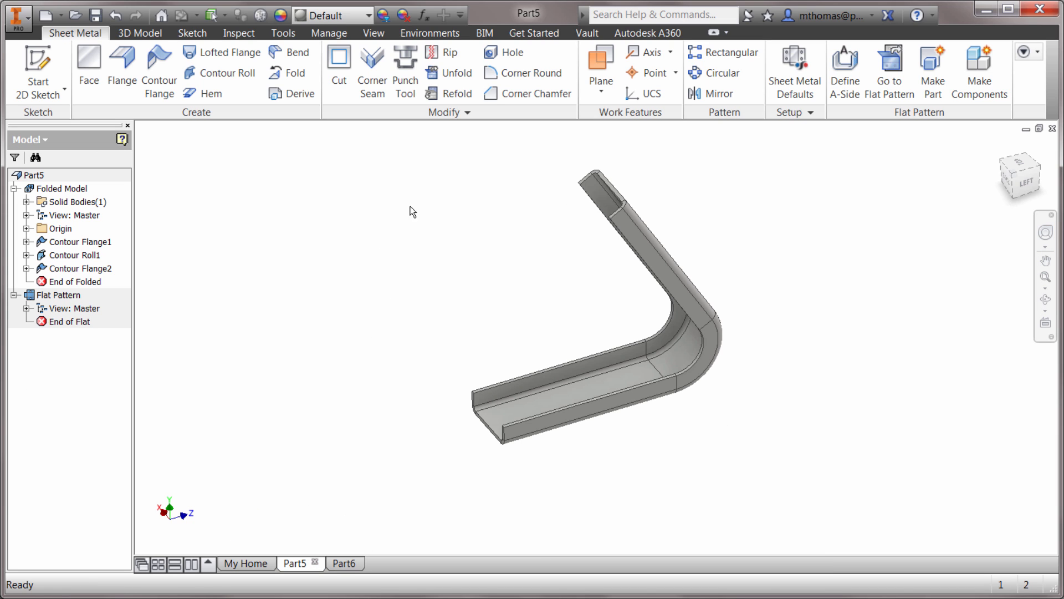
click(449, 72)
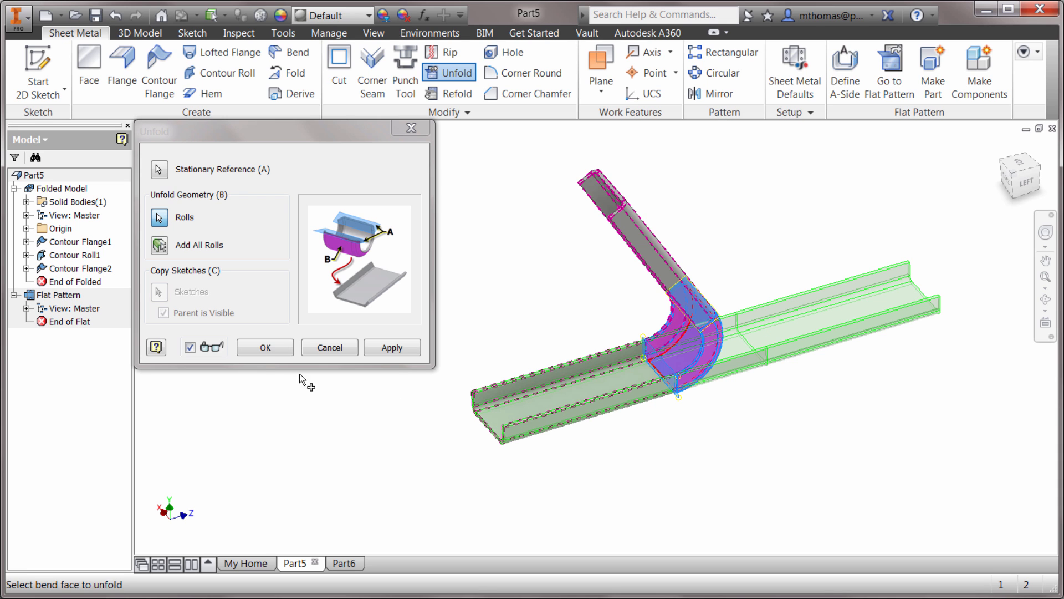
click(264, 347)
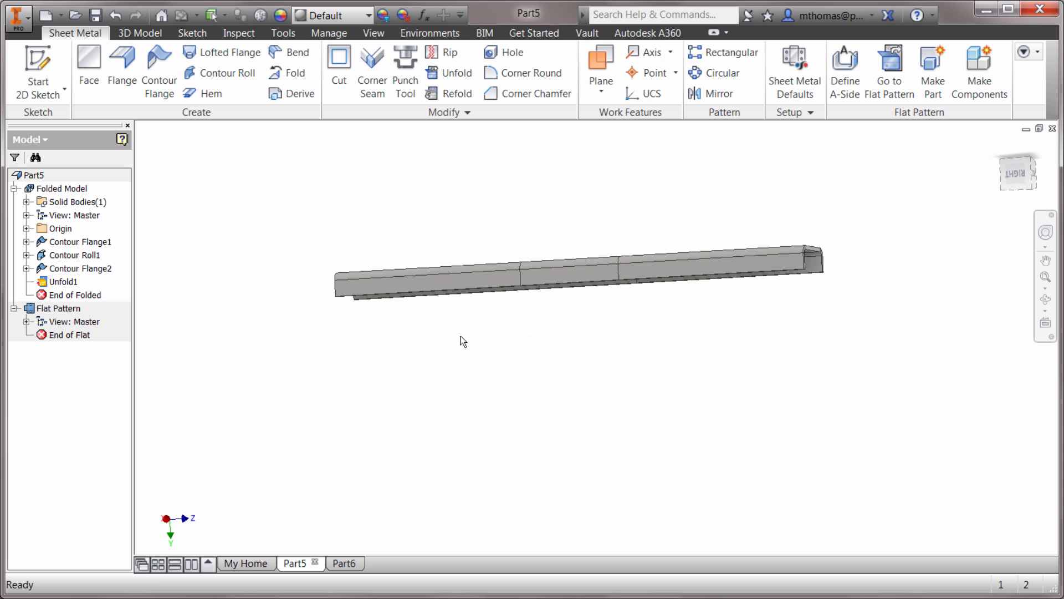
drag(462, 339, 588, 388)
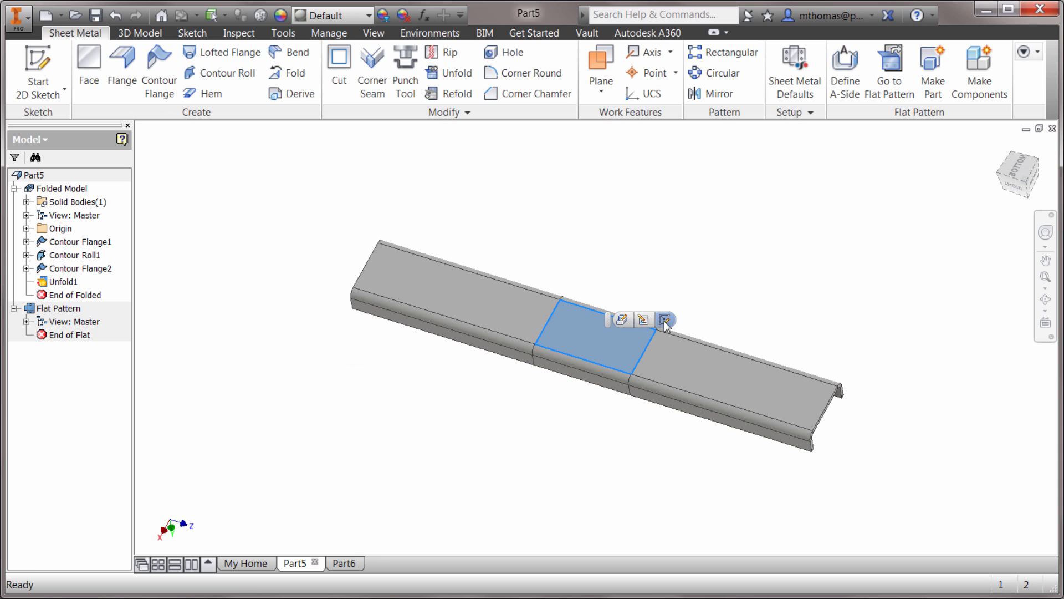
- Sketch a center point on the flattened roll face and choose the keyhole.ide punch
click(664, 320)
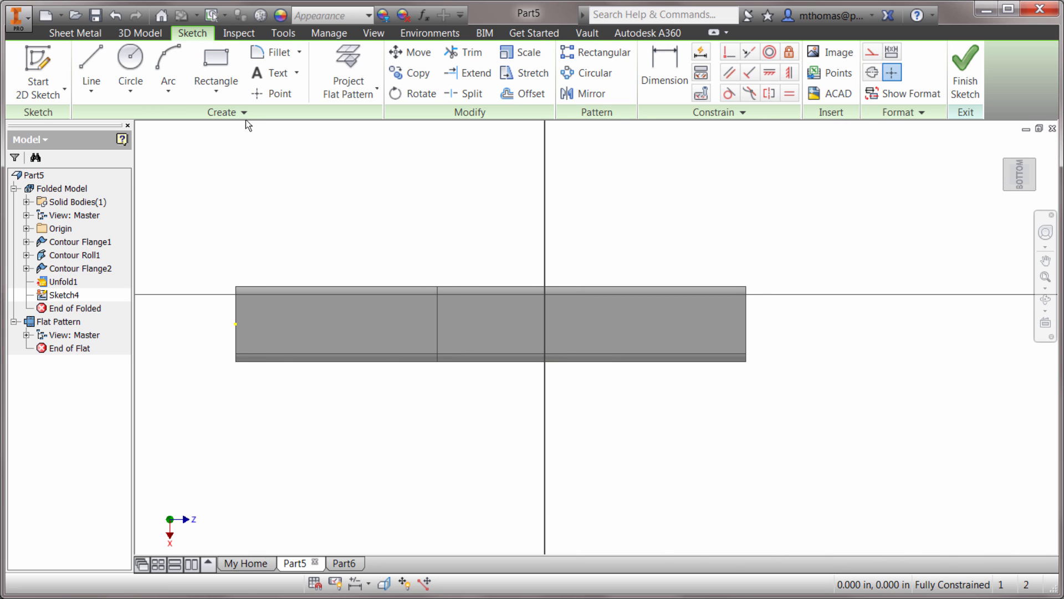
click(279, 93)
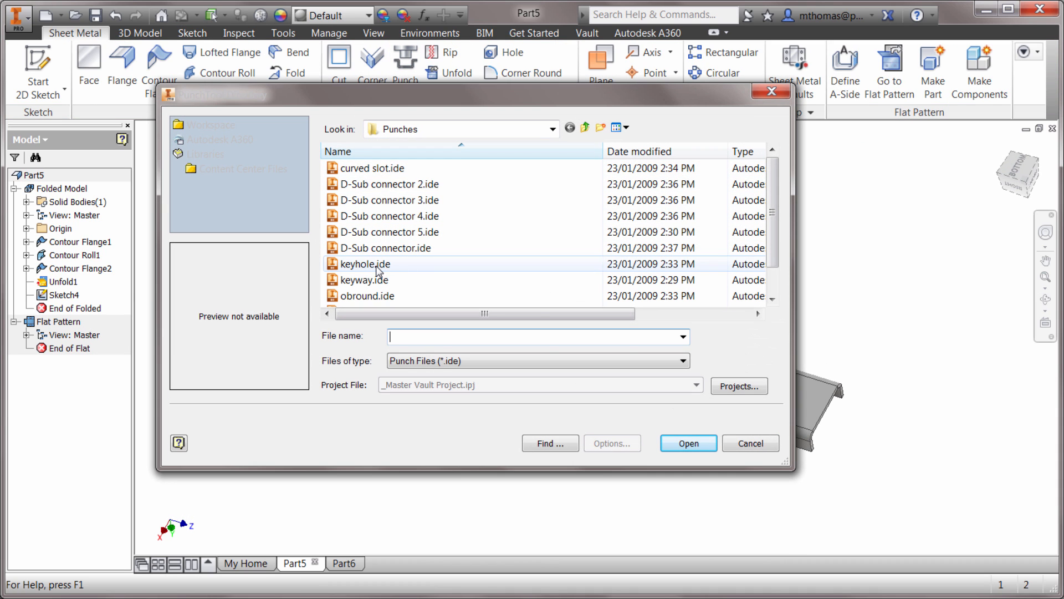
click(365, 263)
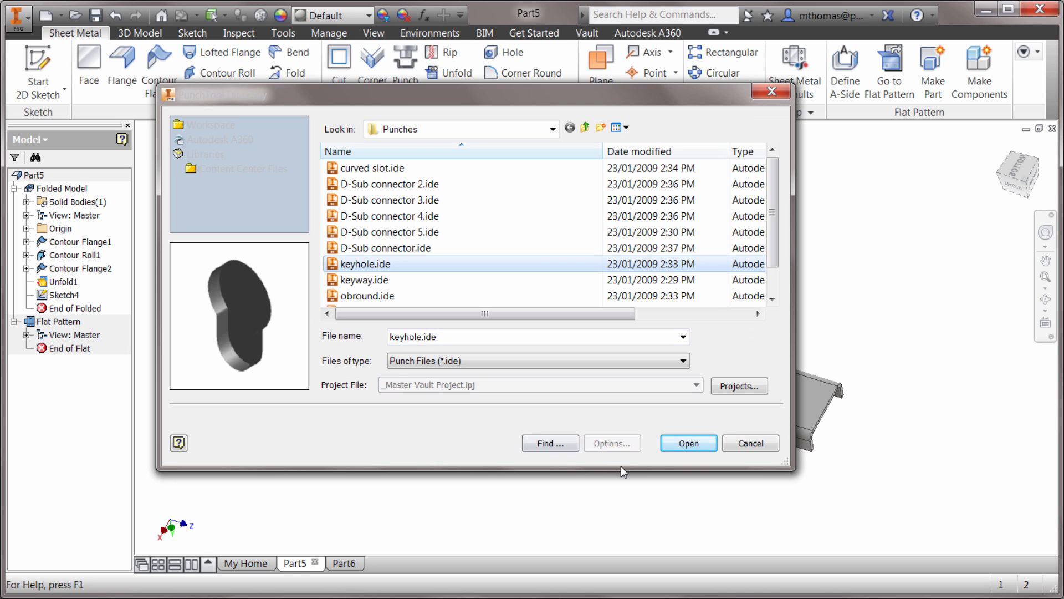
click(688, 442)
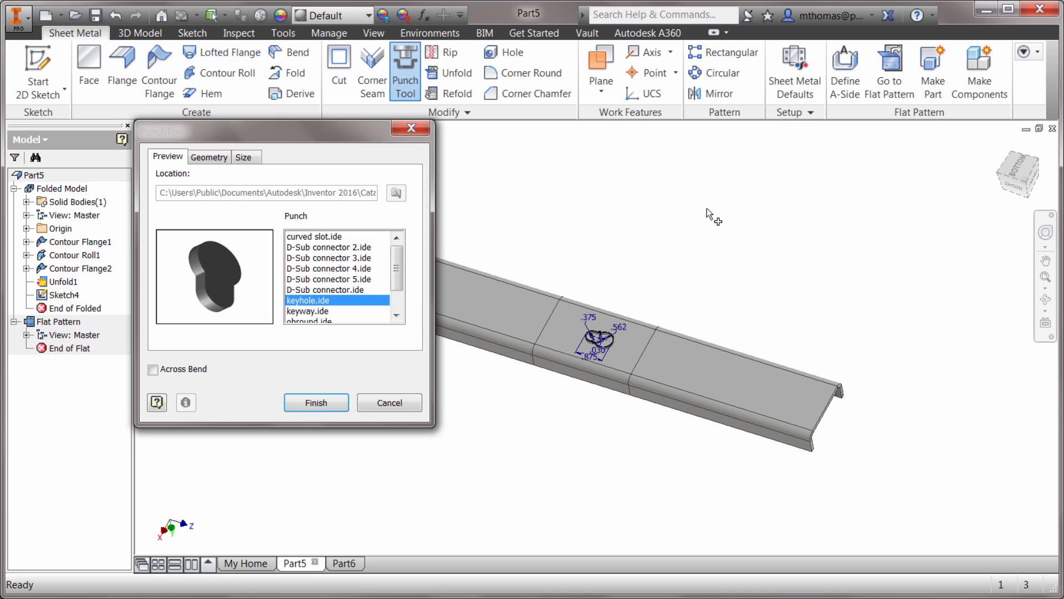
- Set the keyhole Hole_Diameter to 1 in and Length to 2 in, and create the punch
click(209, 157)
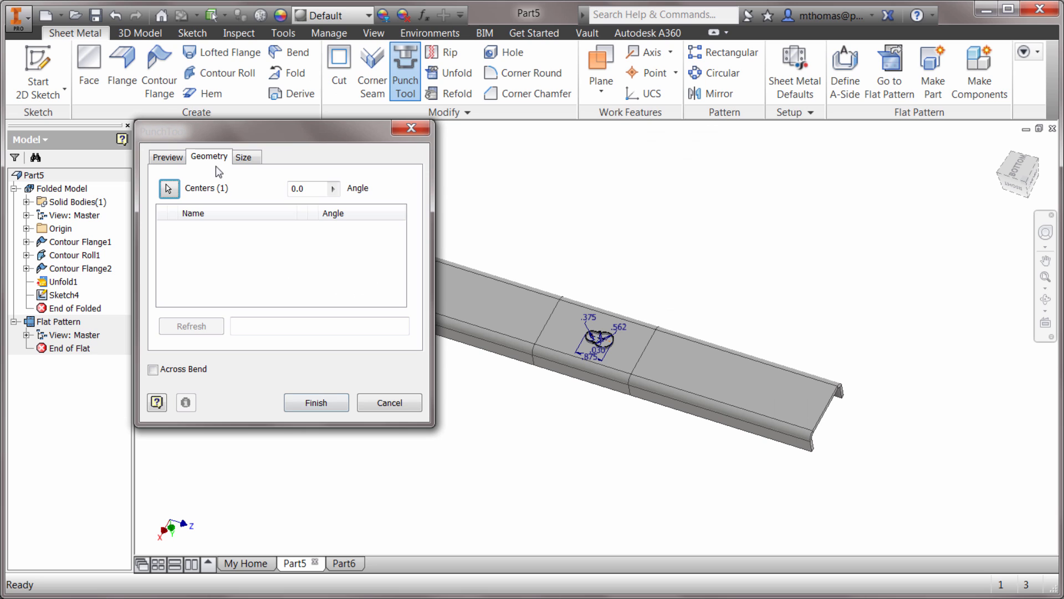
click(246, 157)
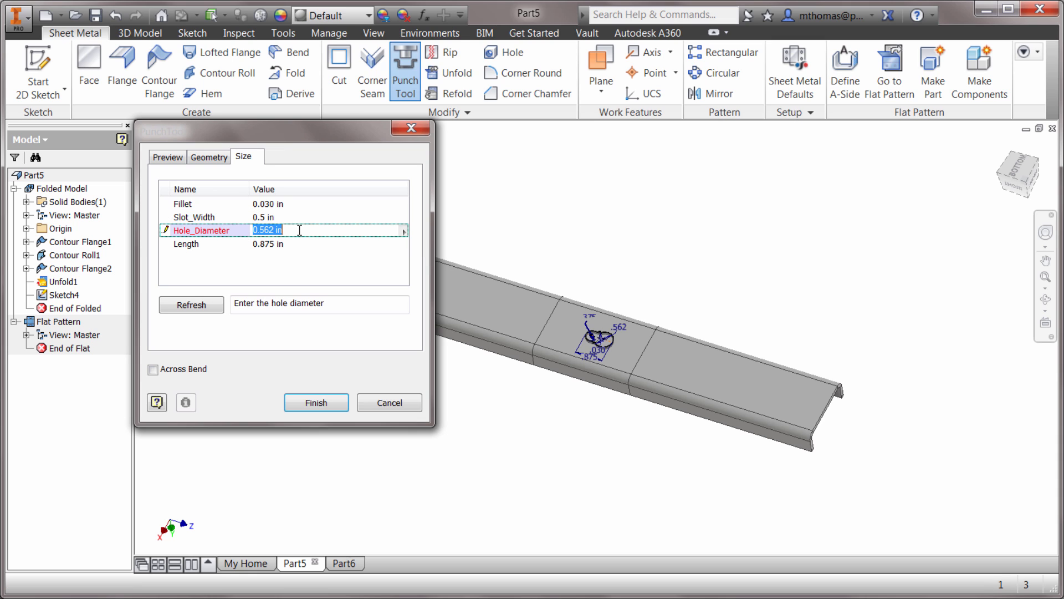
text(1)
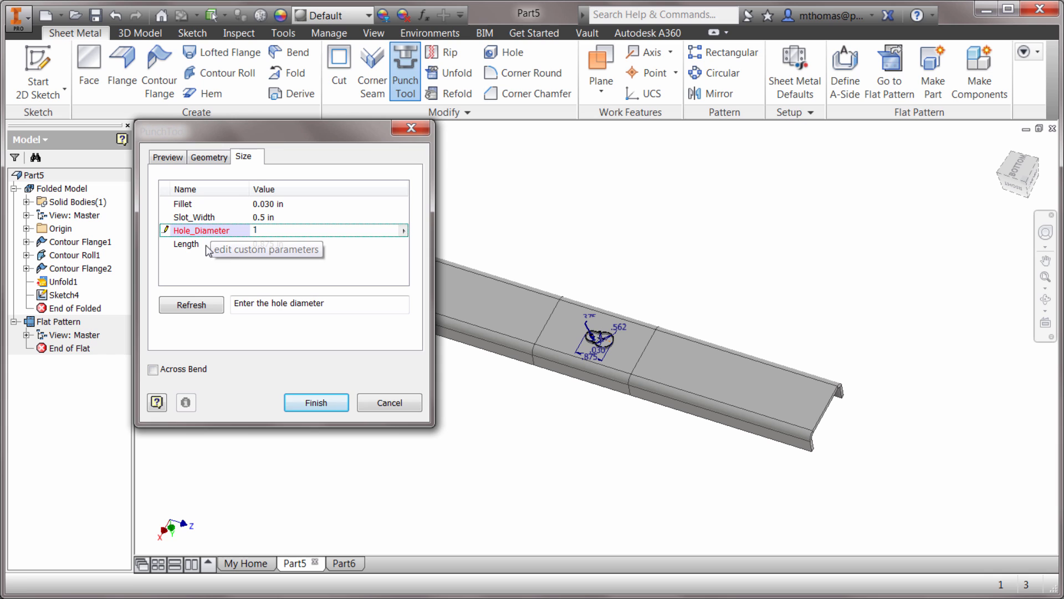
click(185, 243)
text(2)
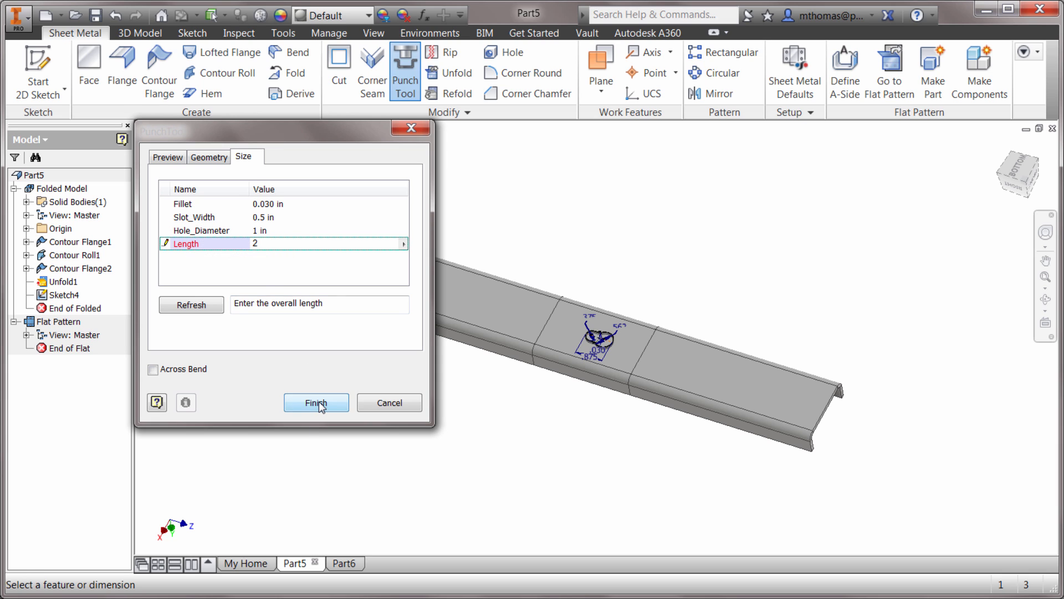
click(315, 403)
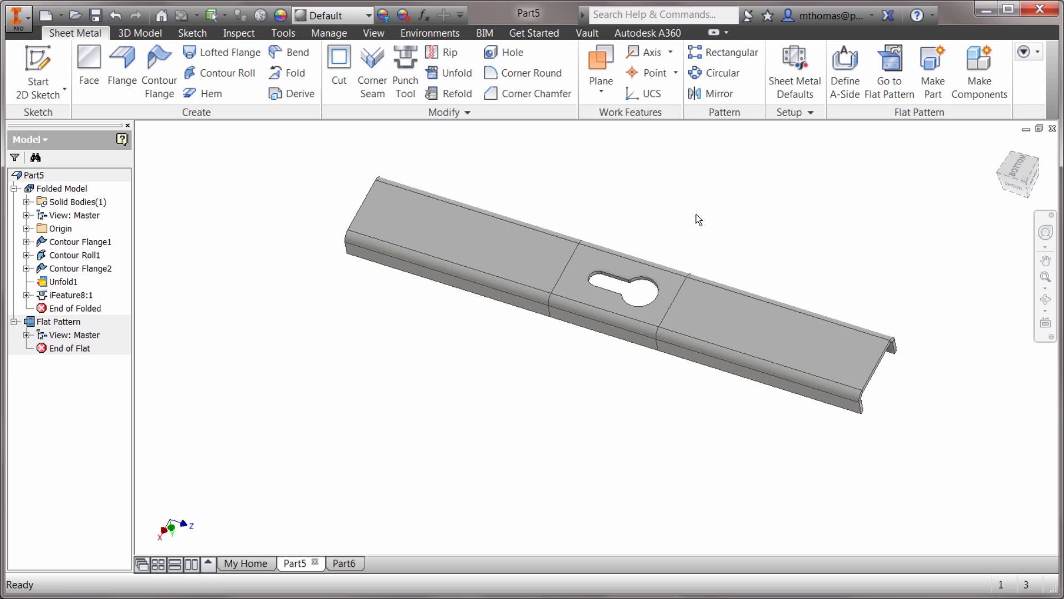
mouse_move(90, 299)
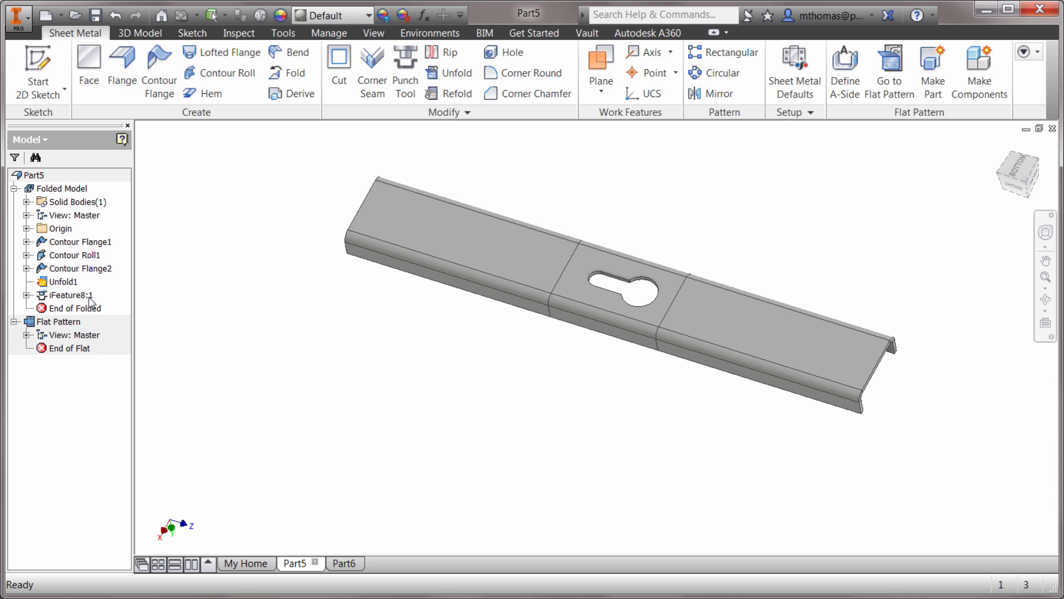
- Refold Unfold1 into the channel's rolled bend and orbit to inspect the wrapped keyhole
click(61, 282)
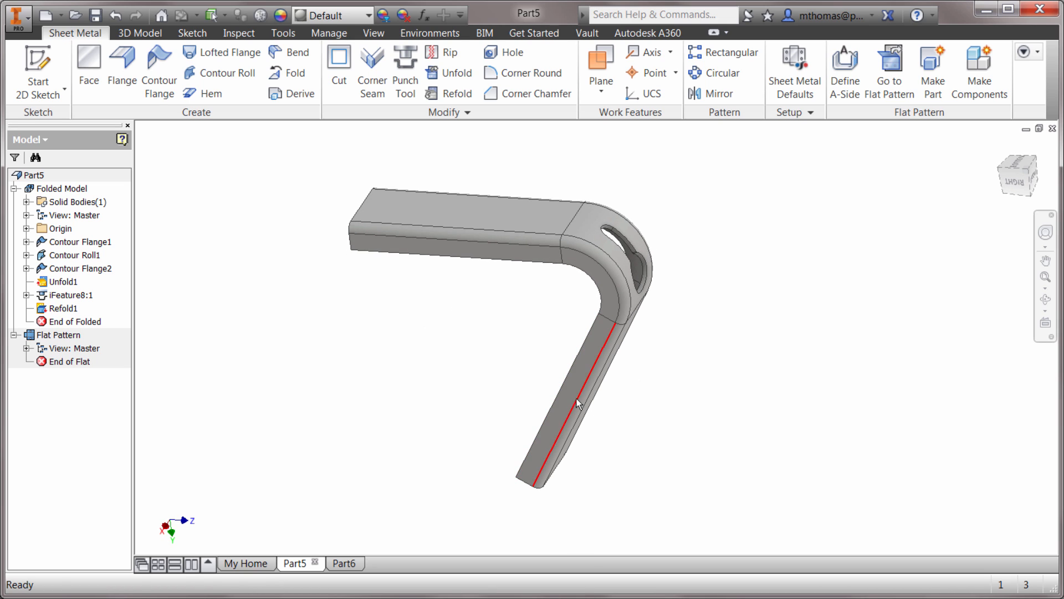
drag(577, 404, 513, 389)
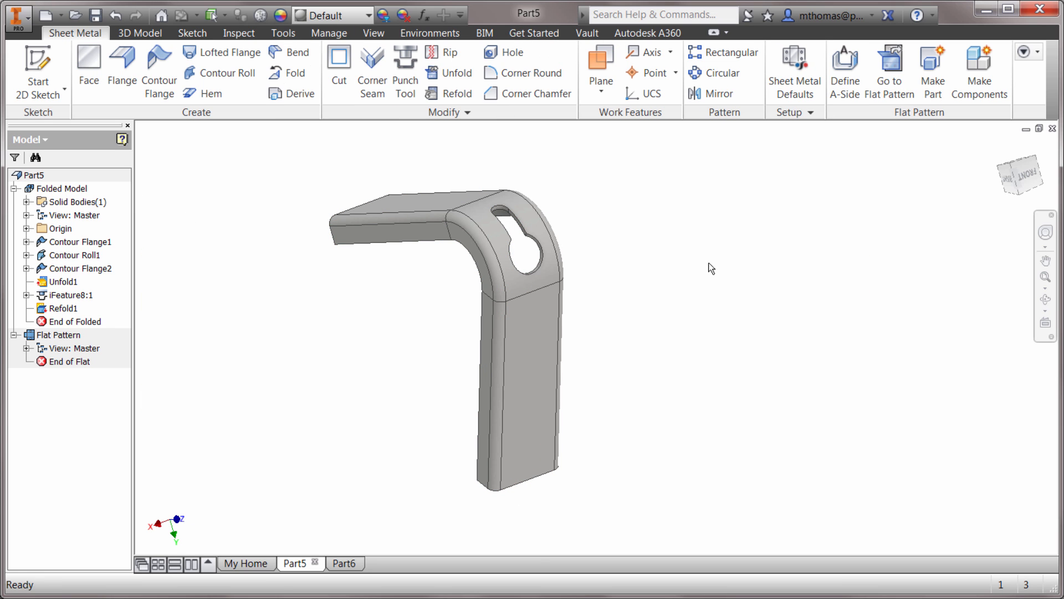
drag(711, 267, 653, 333)
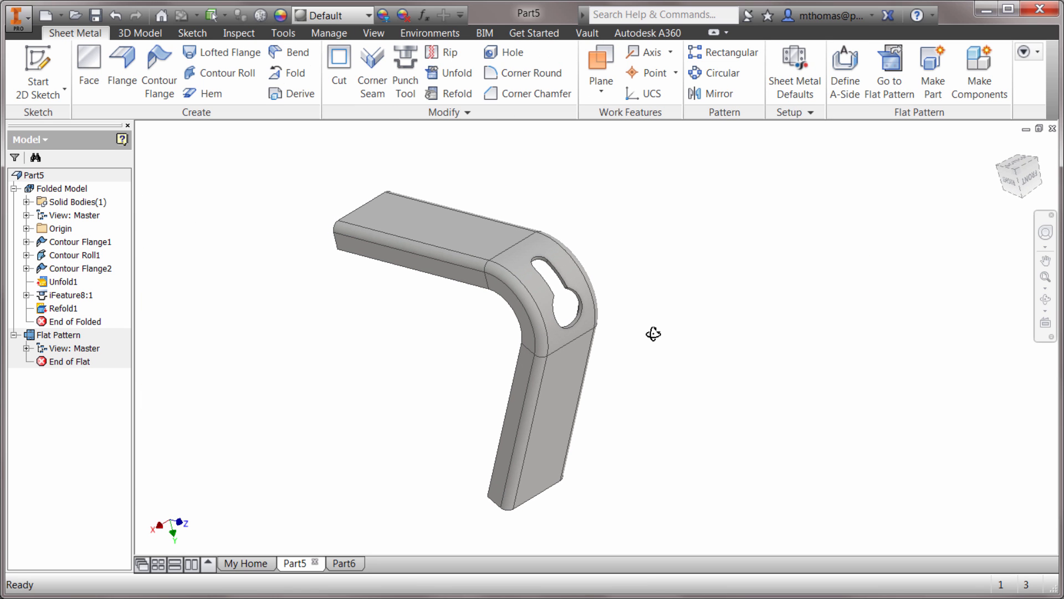